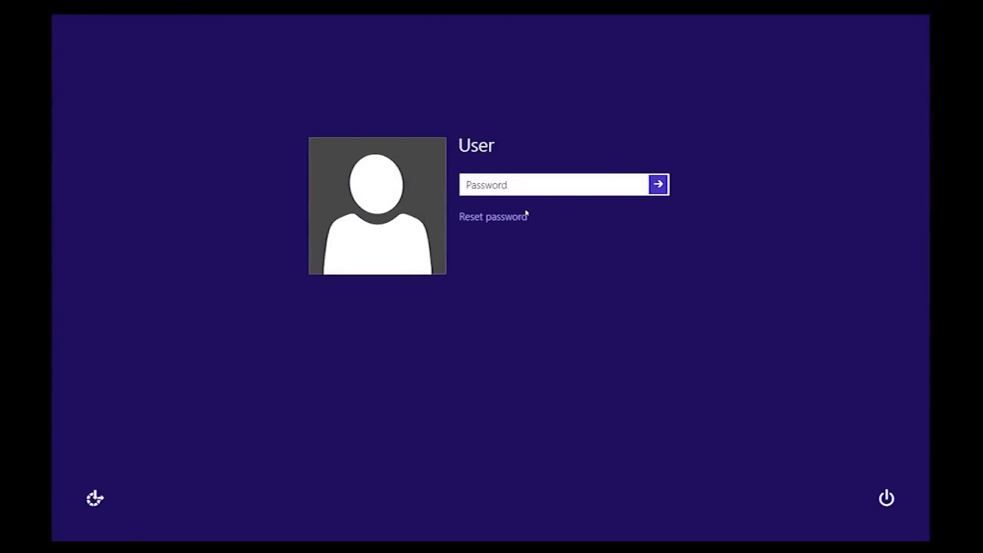
After a failed User sign-in, reset the virtual machine and interrupt startup with F2 to change boot options
{"action": "left_click", "coordinate": [659, 184]}
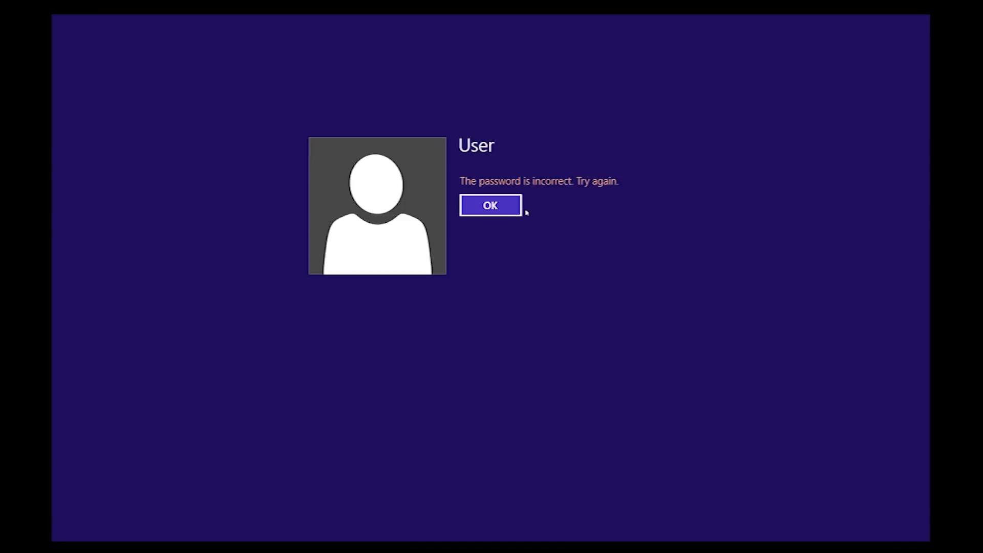
{"action": "left_click", "coordinate": [489, 204]}
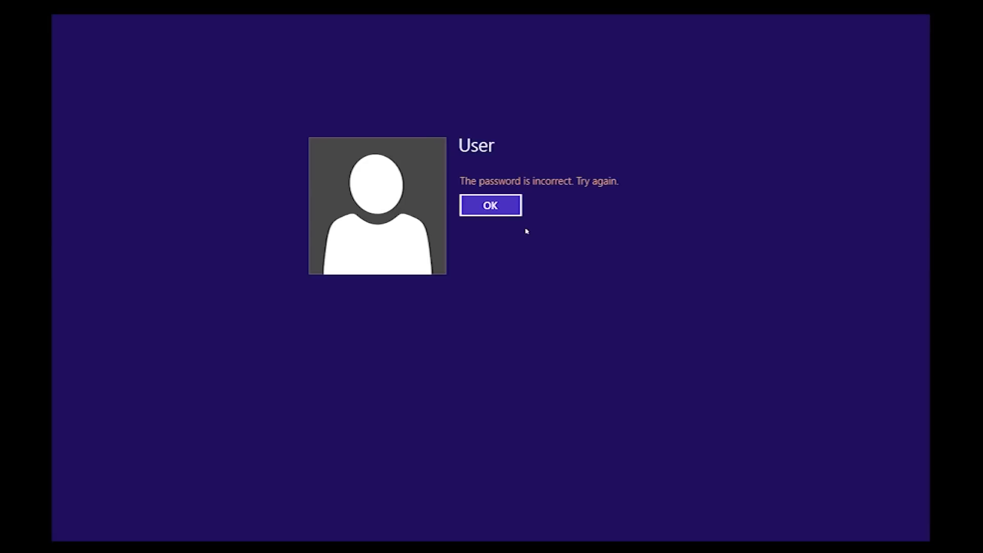
{"action": "left_click", "coordinate": [489, 205]}
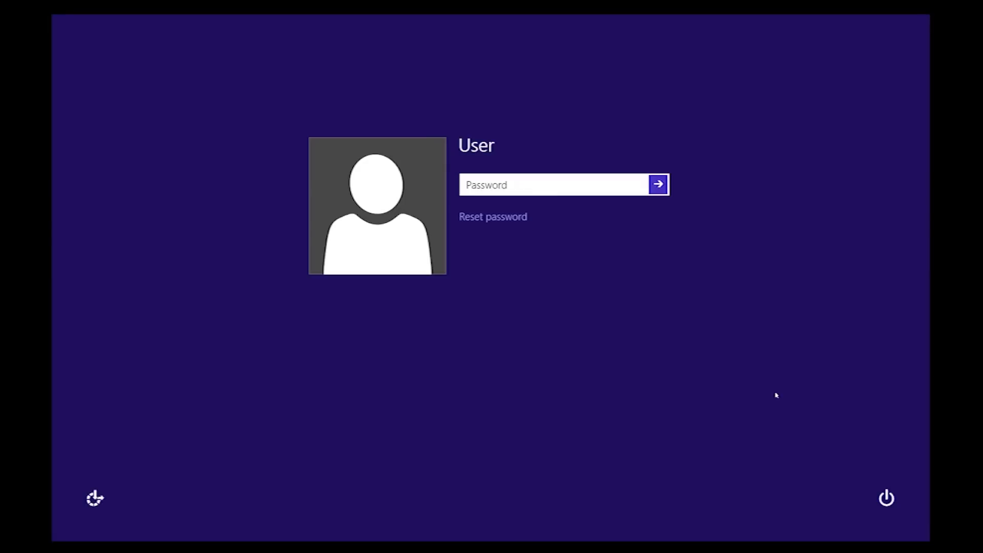
{"action": "left_click", "coordinate": [886, 499]}
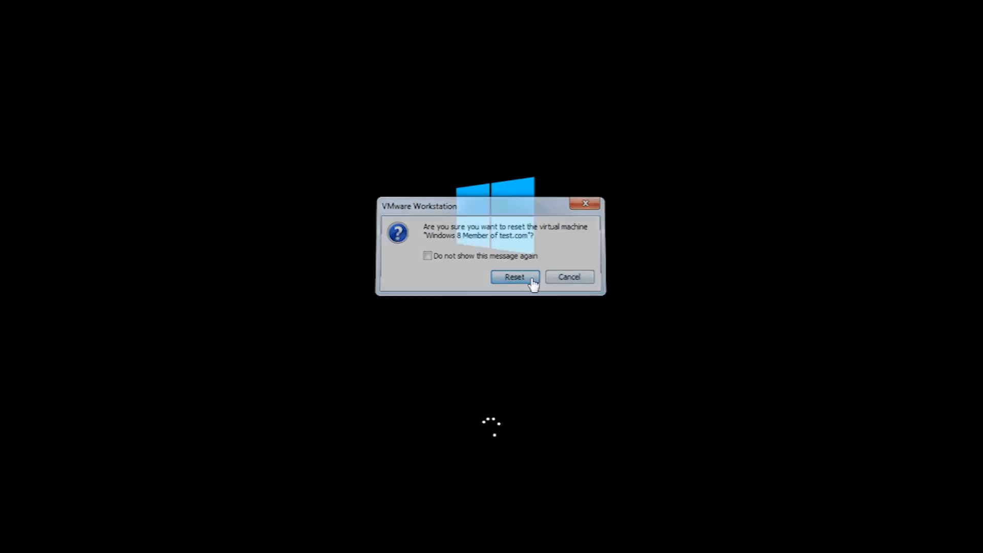
{"action": "left_click", "coordinate": [514, 277]}
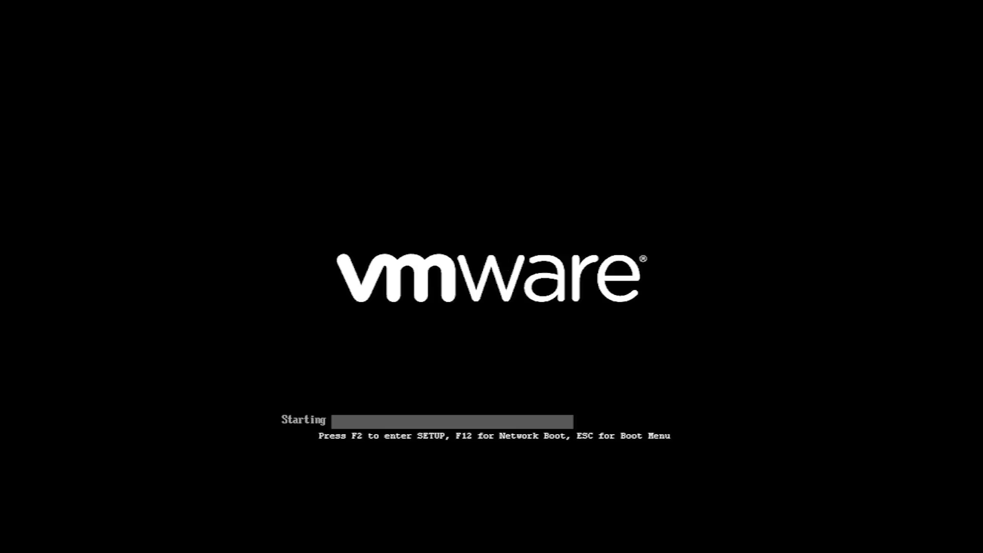
{"action": "key", "text": "F2"}
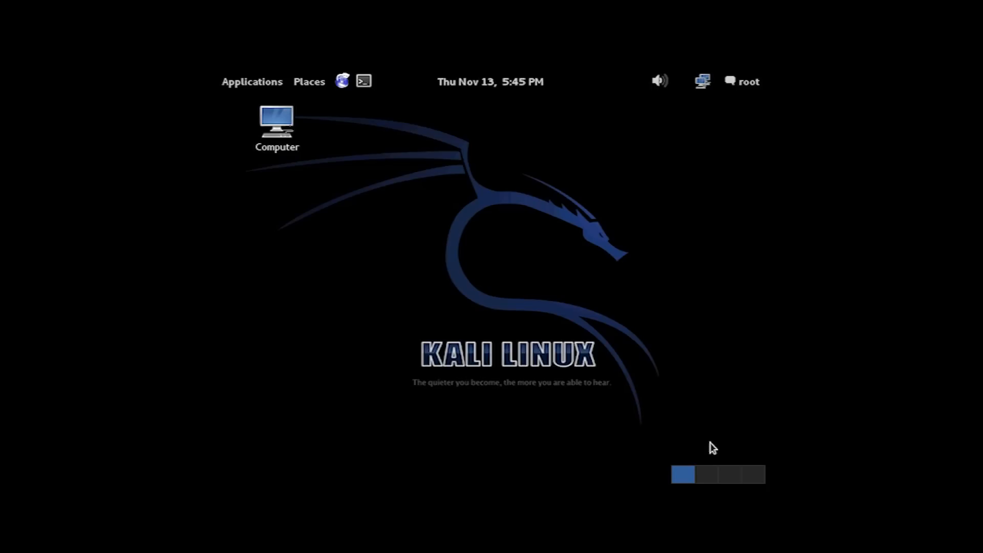
{"action": "mouse_move", "coordinate": [487, 267]}
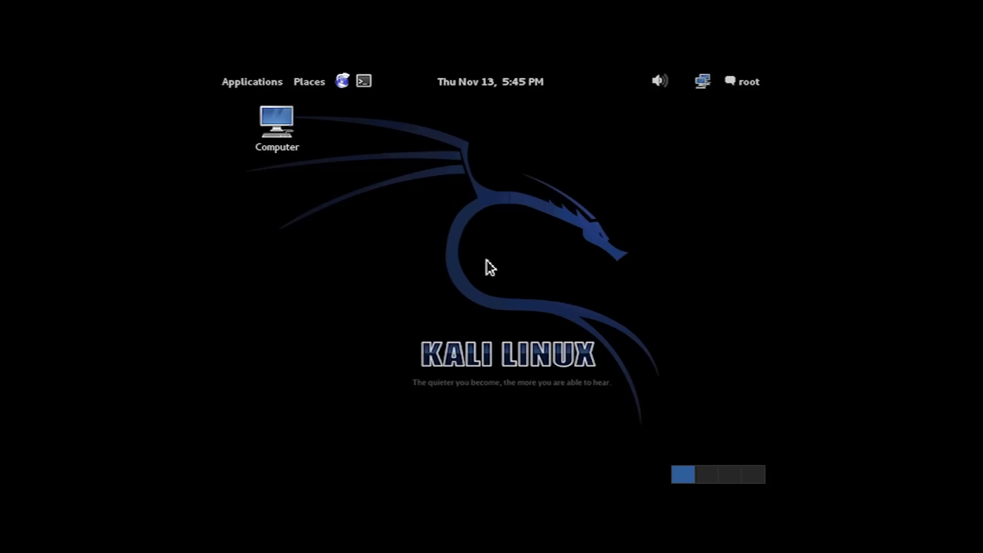
Browse from Computer into the 107 GB Filesystem drive, then Windows and System32
{"action": "double_click", "coordinate": [276, 121]}
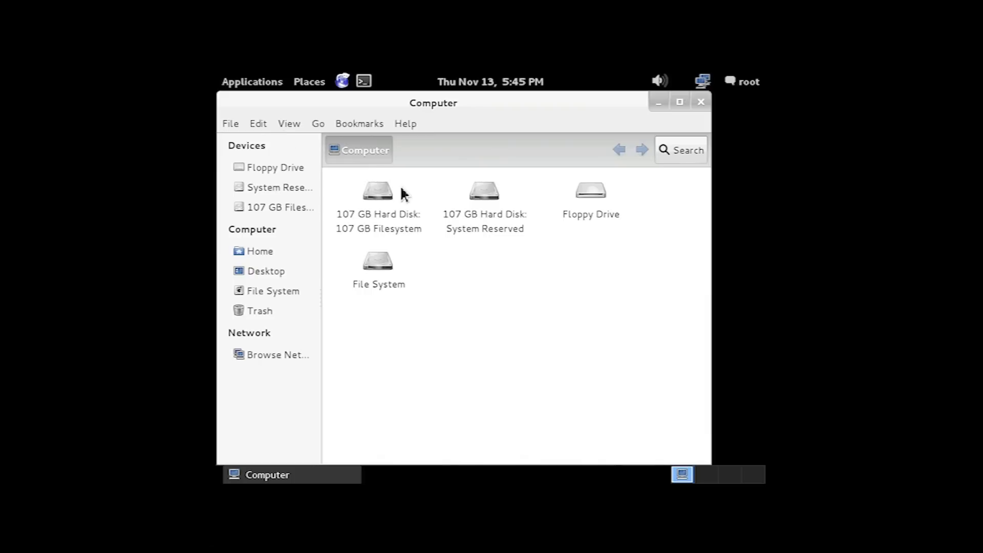
{"action": "left_click", "coordinate": [377, 194]}
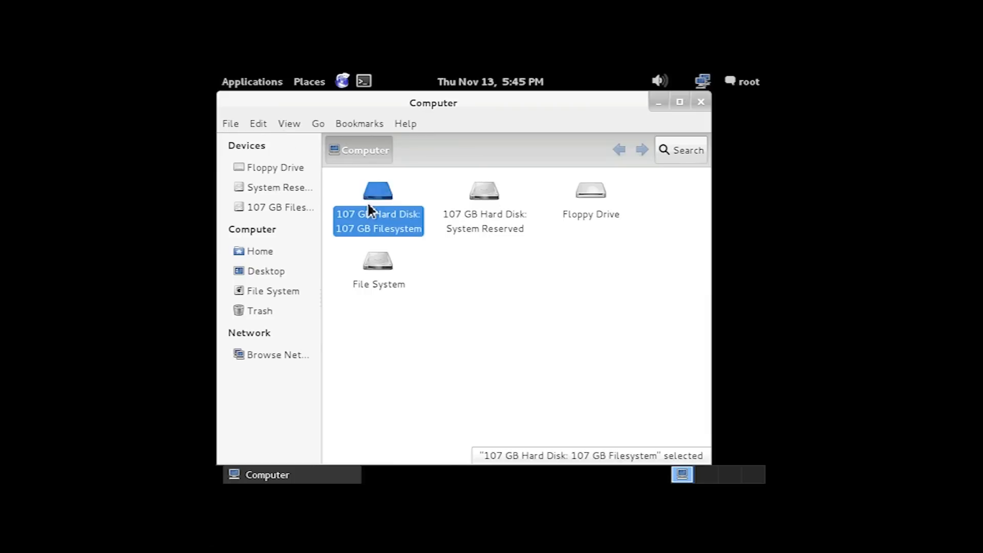
{"action": "double_click", "coordinate": [378, 194]}
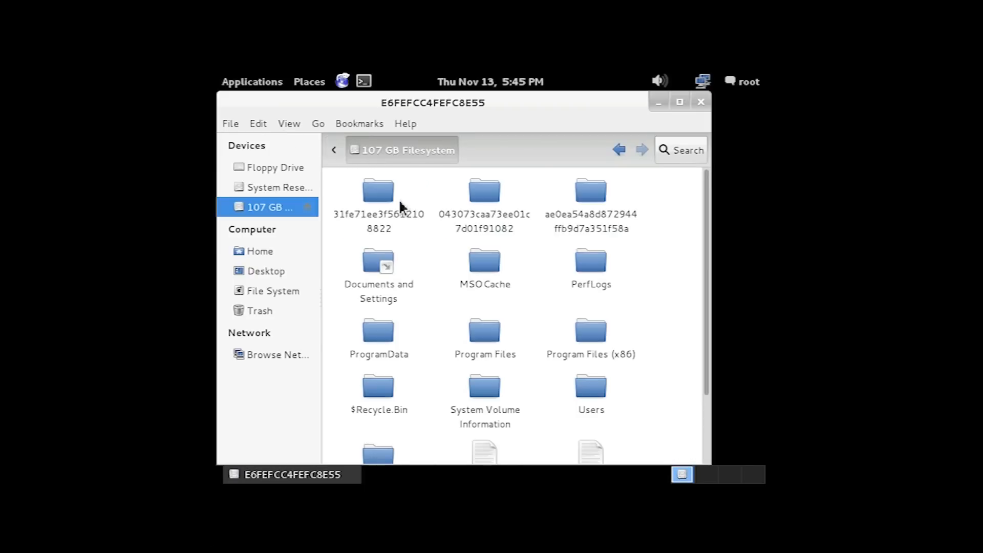
{"action": "mouse_move", "coordinate": [549, 415]}
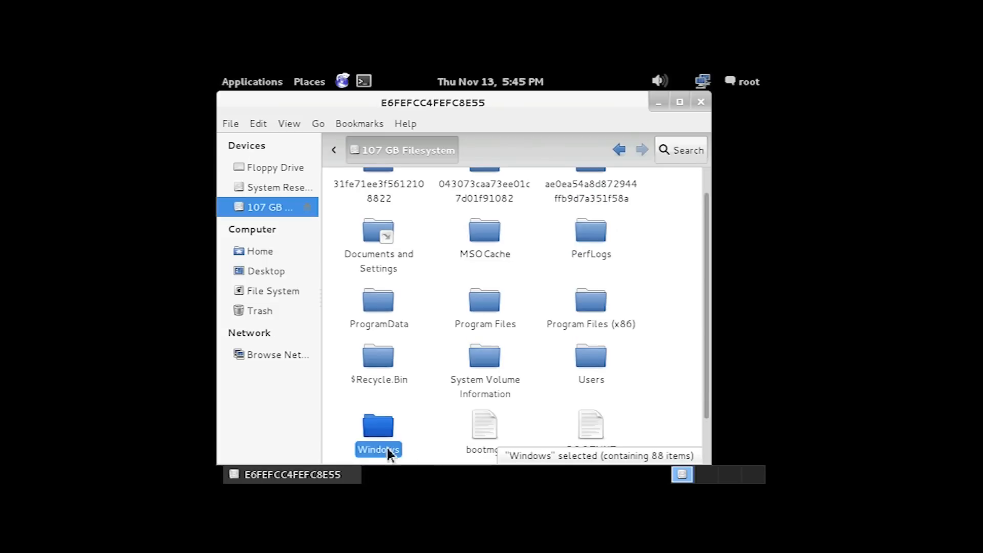
{"action": "double_click", "coordinate": [377, 426]}
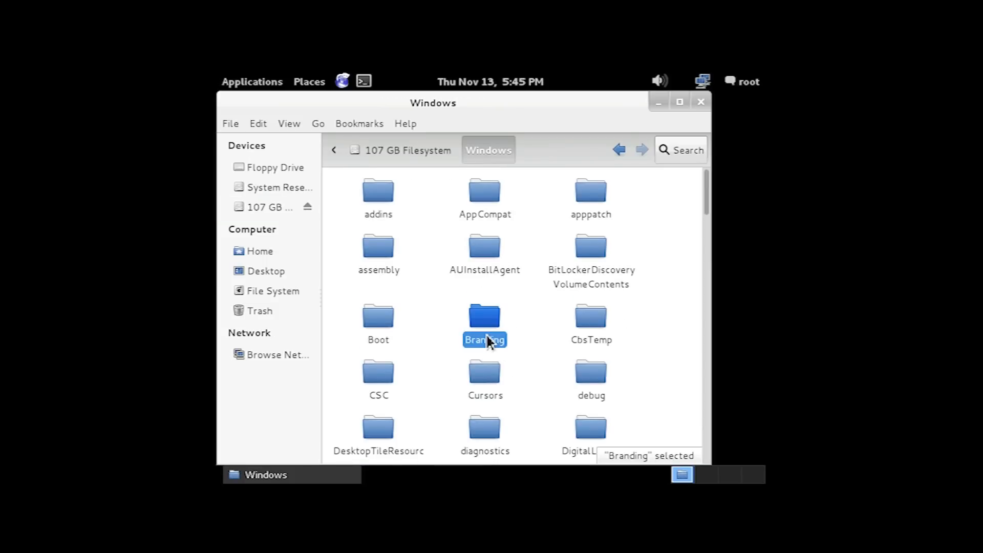
{"action": "mouse_move", "coordinate": [515, 263]}
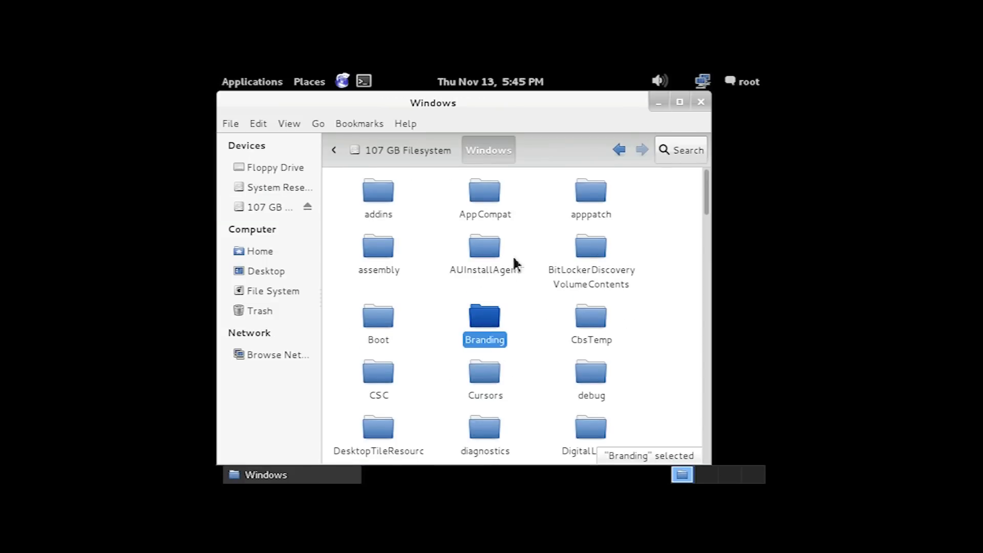
{"action": "type", "text": "sys"}
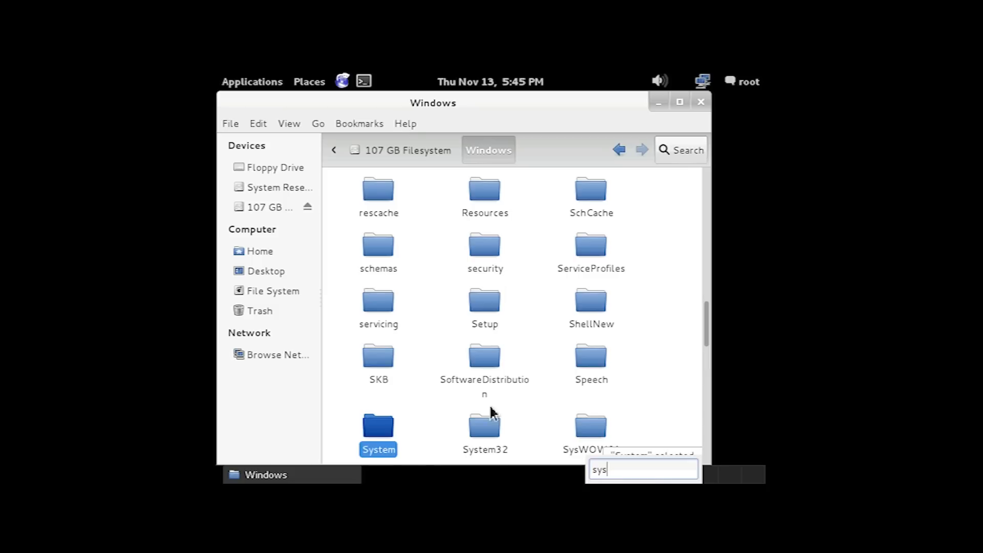
{"action": "double_click", "coordinate": [484, 426]}
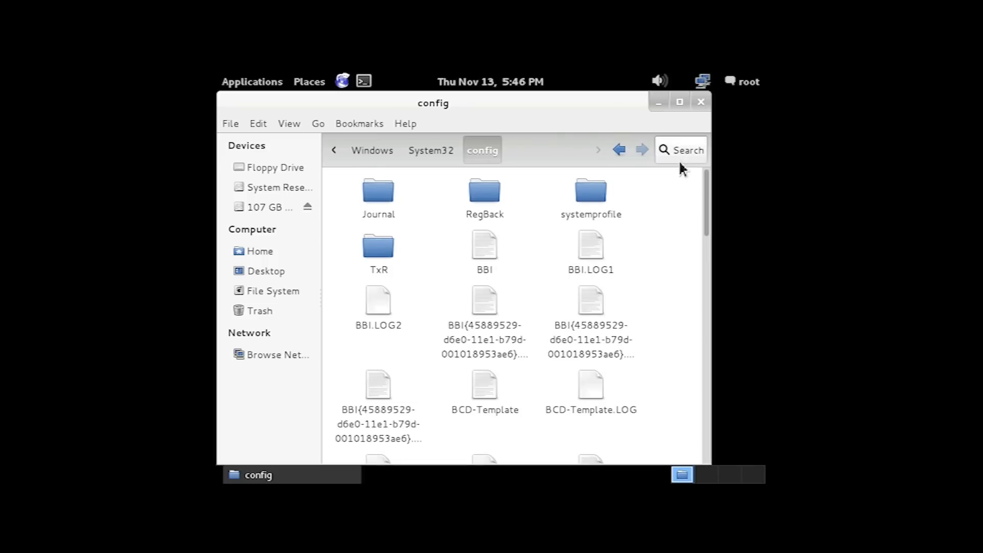
Scroll down through System32 toward the config folder holding SAM, then launch a terminal
{"action": "scroll", "scroll_direction": "down", "scroll_amount": 3}
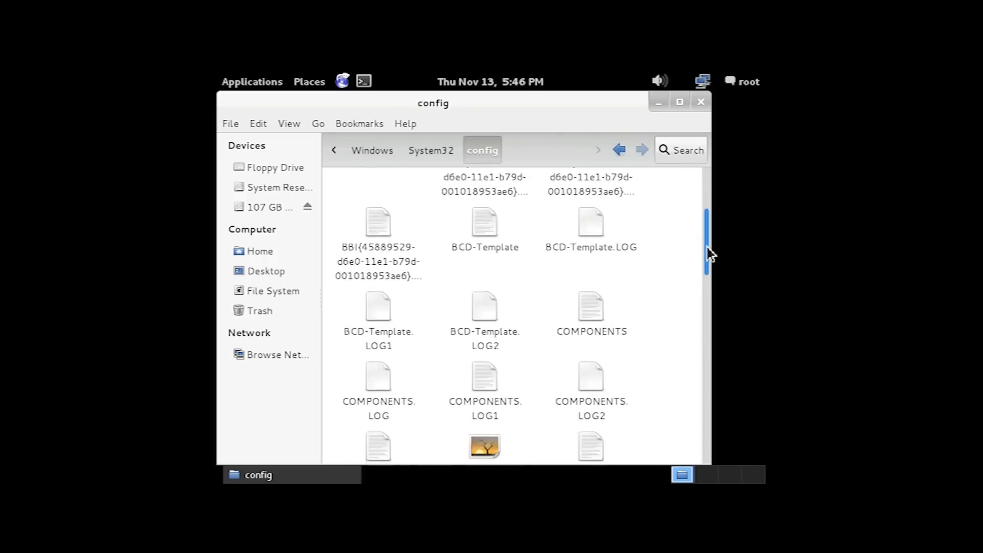
{"action": "scroll", "scroll_direction": "down", "scroll_amount": 3}
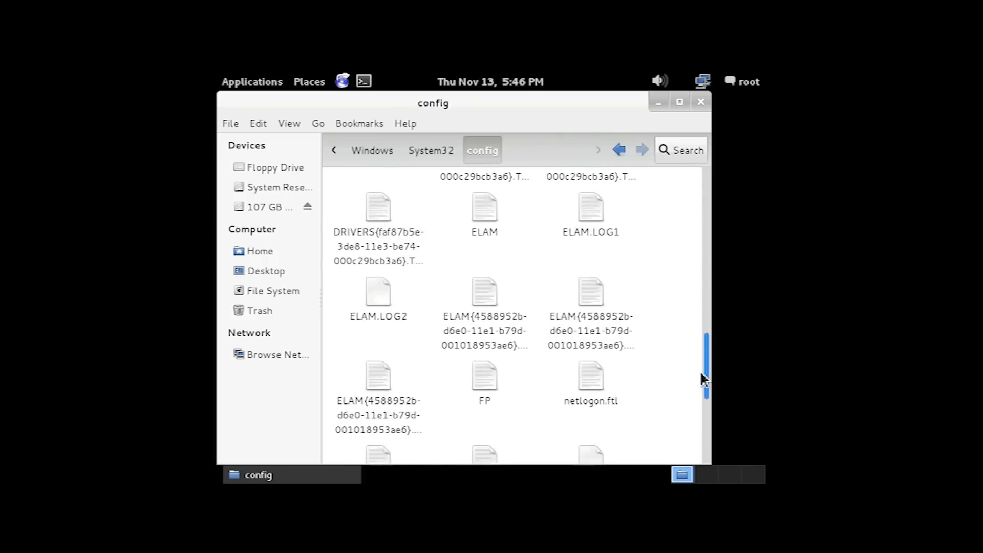
{"action": "scroll", "scroll_direction": "down", "scroll_amount": 3}
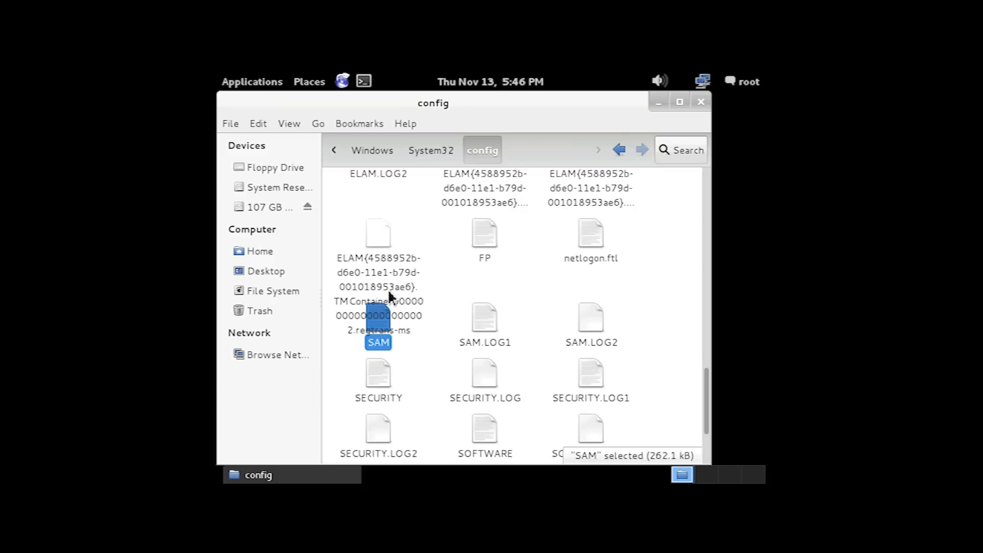
{"action": "left_click", "coordinate": [365, 82]}
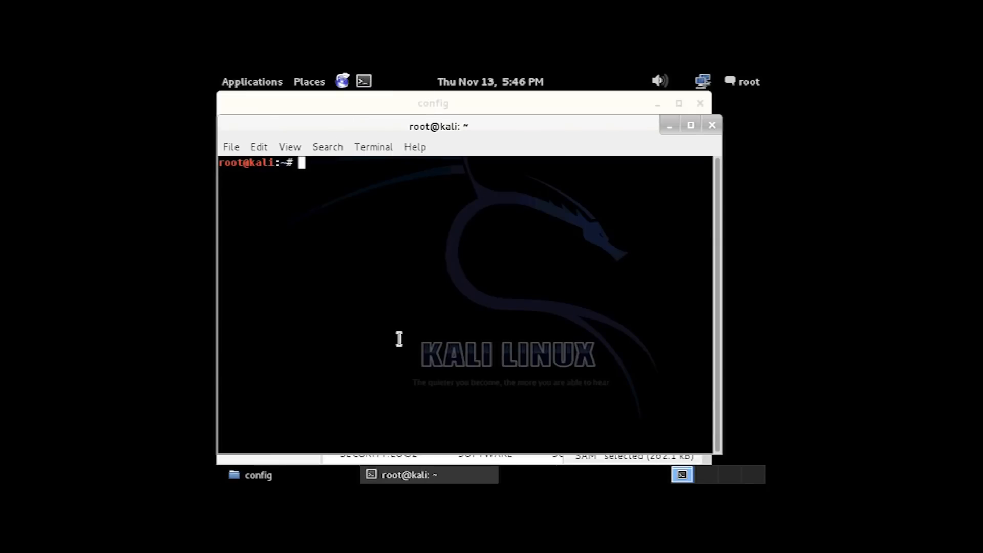
Change to /media/E6FEFCC4FEFC8E55 and list the Windows drive's top-level folders
{"action": "type", "text": "cd"}
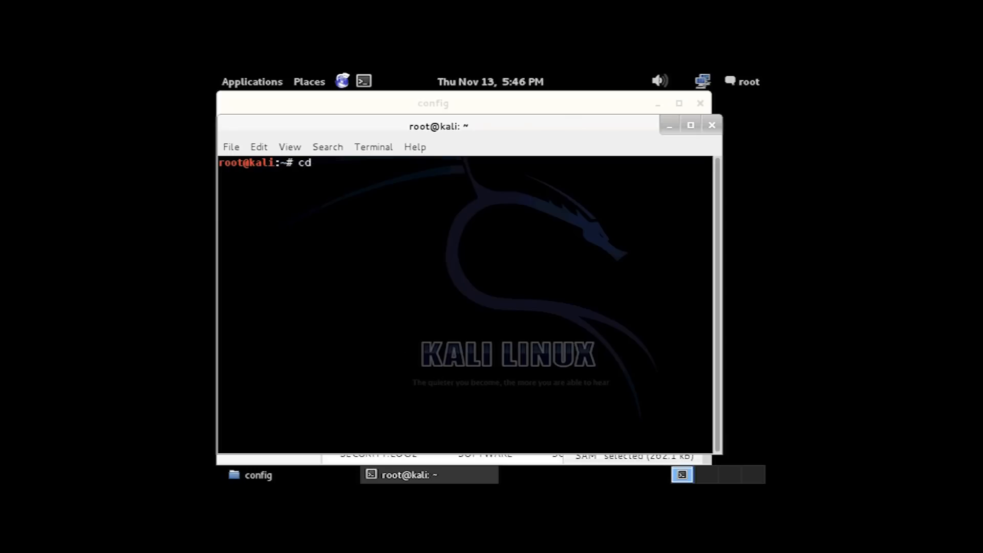
{"action": "type", "text": "/"}
{"action": "type", "text": "ls"}
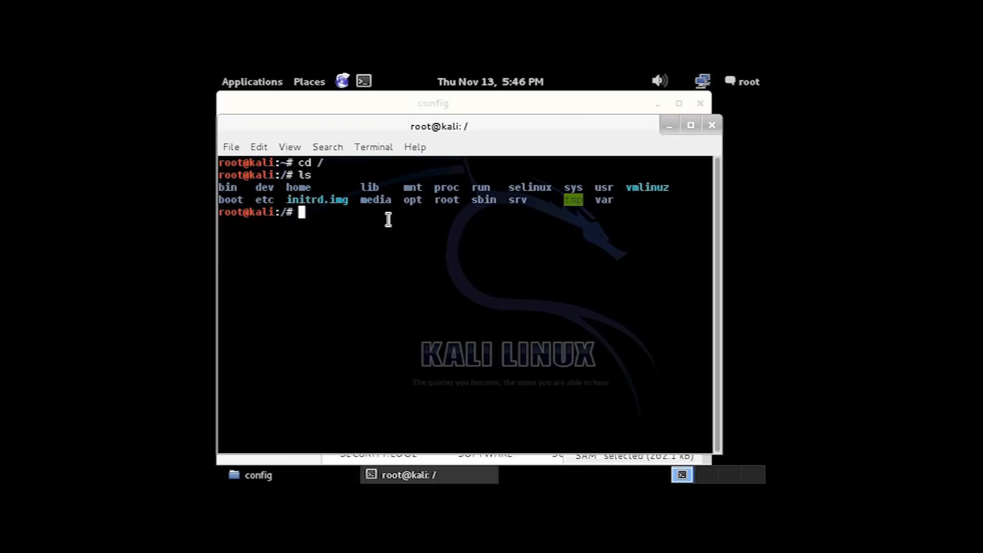
{"action": "type", "text": "cde"}
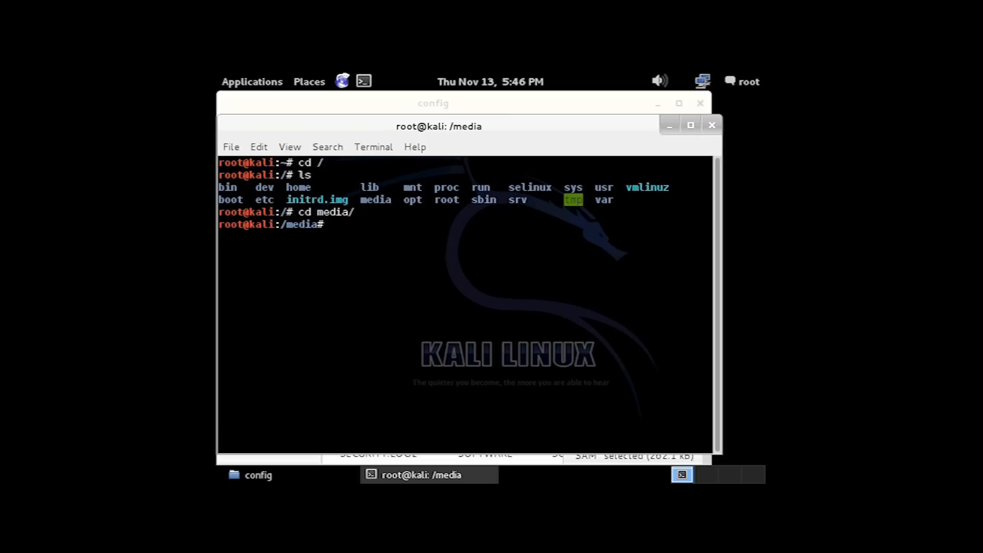
{"action": "type", "text": "ls"}
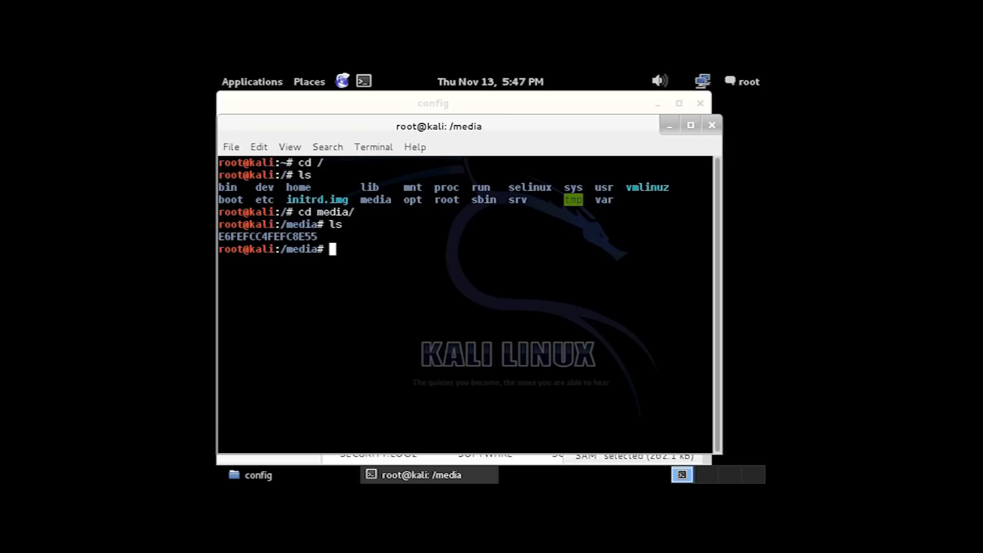
{"action": "type", "text": "cd"}
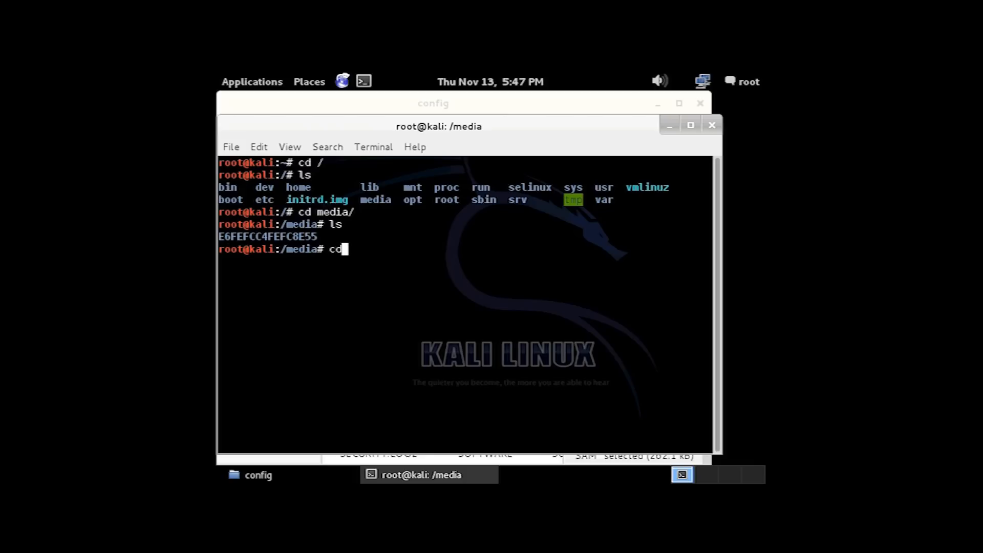
{"action": "type", "text": "E6FEFCC4FEFC8E55/"}
{"action": "type", "text": "ls"}
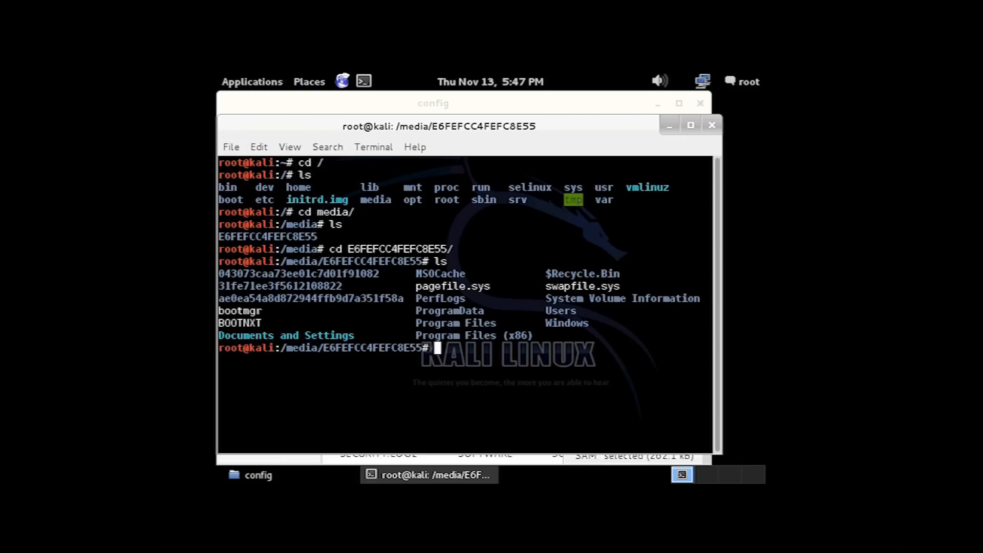
{"action": "mouse_move", "coordinate": [389, 221]}
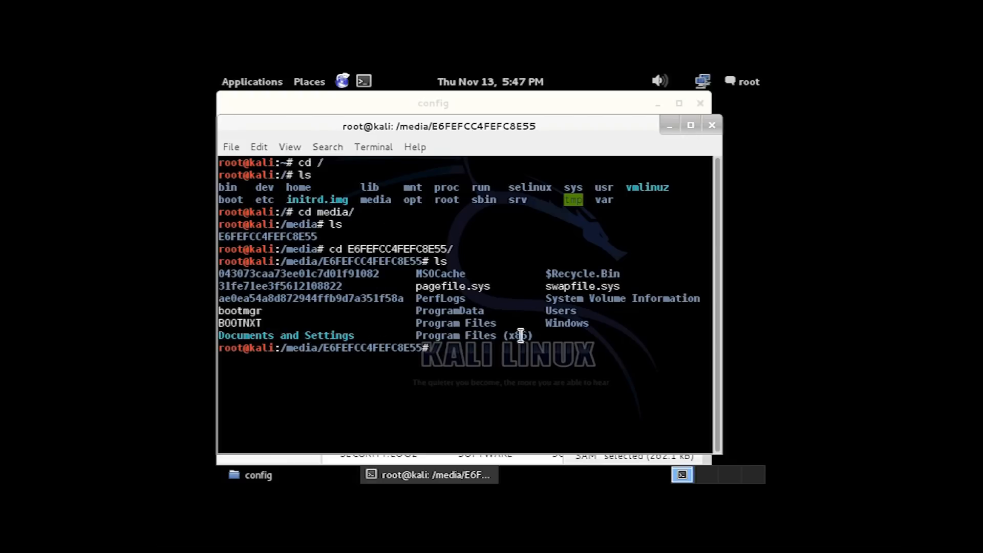
Change directory into Windows/System32/config on the mounted drive
{"action": "double_click", "coordinate": [564, 323]}
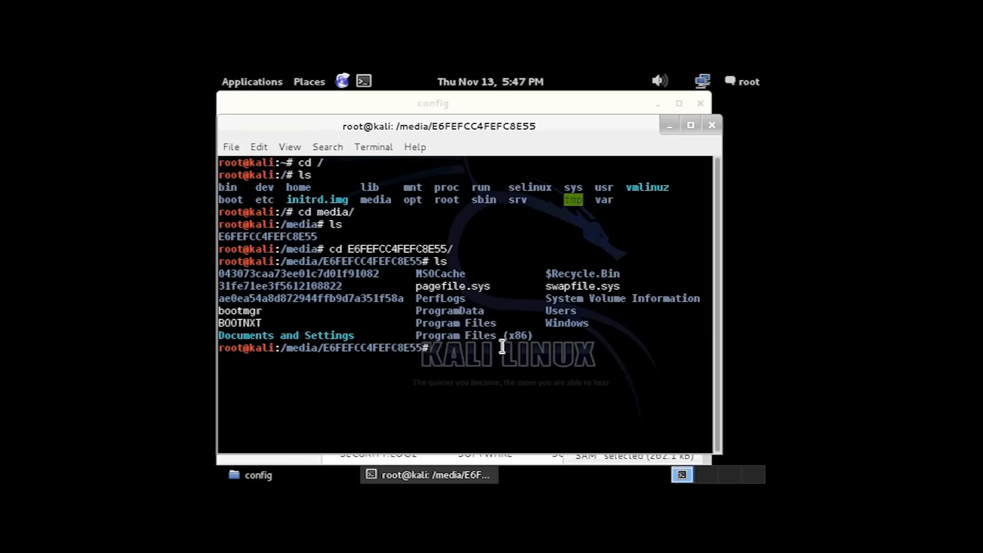
{"action": "type", "text": "cd"}
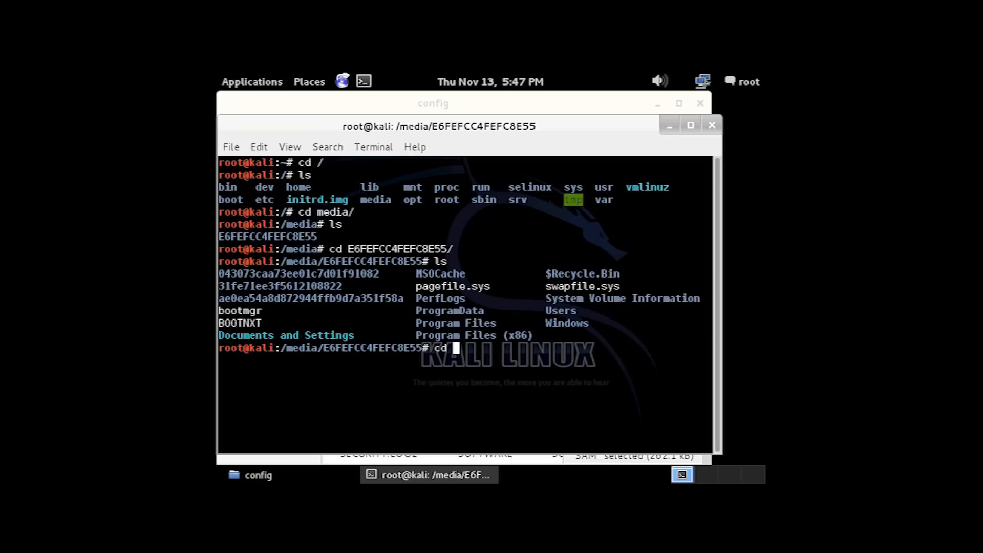
{"action": "type", "text": "Windows/"}
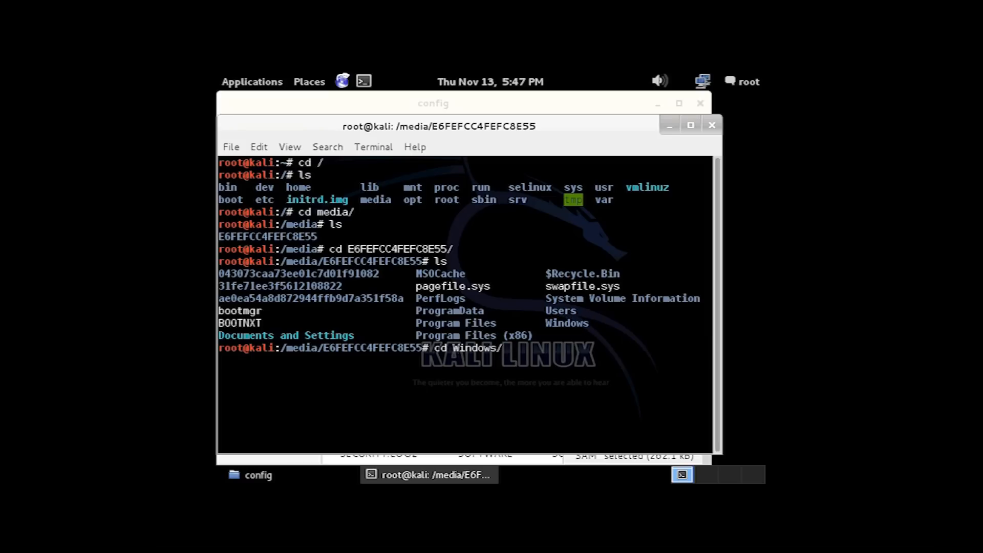
{"action": "type", "text": "/System32"}
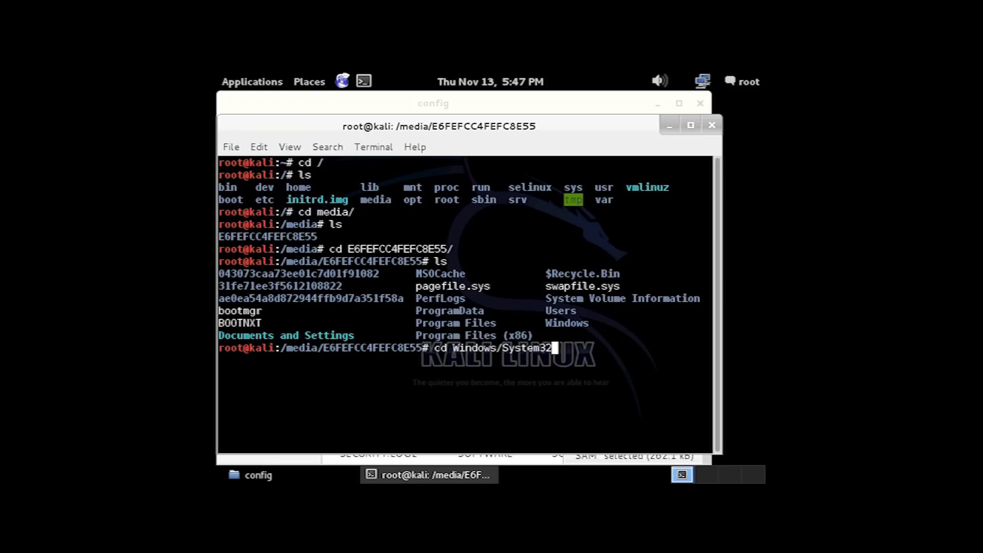
{"action": "type", "text": "/config/"}
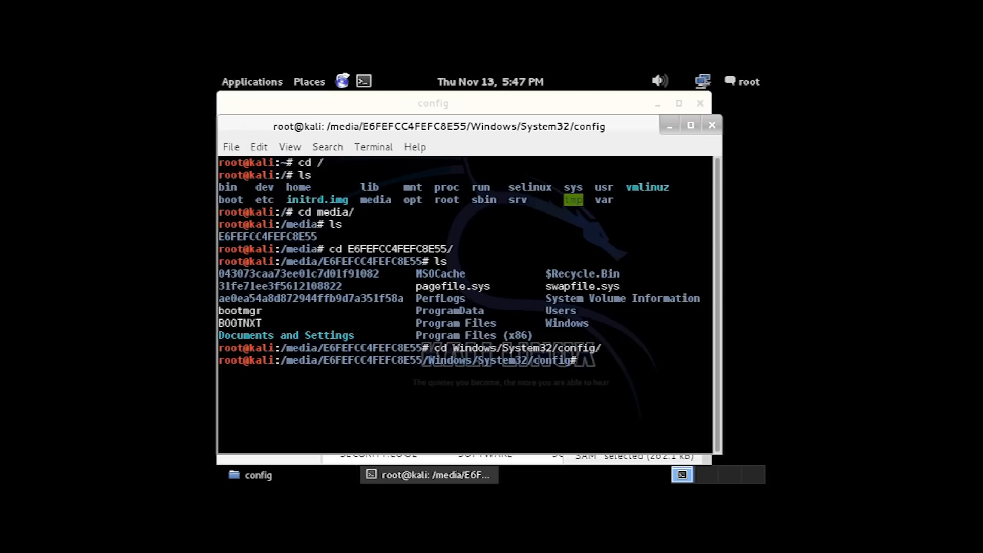
Run ls -l SAM* to list SAM, SAM.LOG1 and SAM.LOG2 with details
{"action": "type", "text": "ls"}
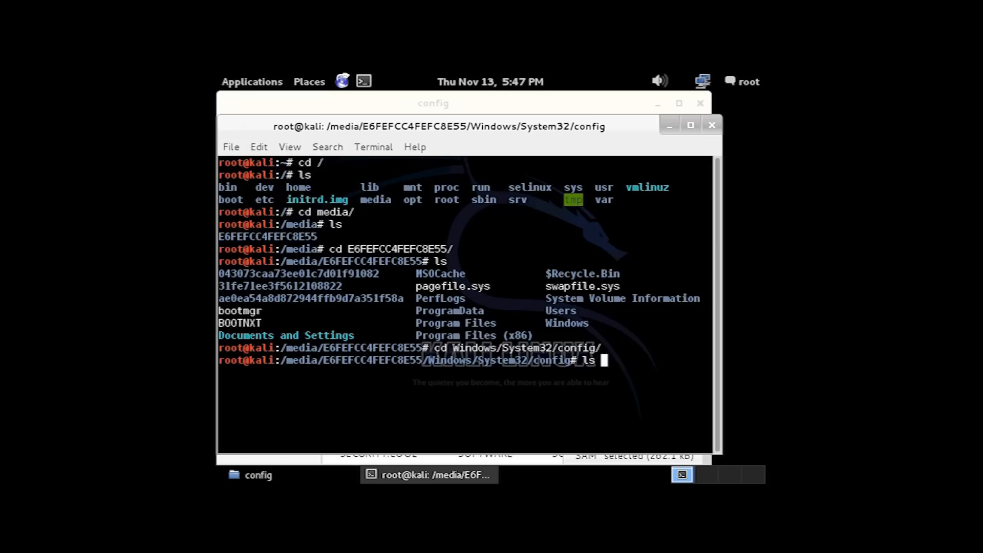
{"action": "type", "text": "-l"}
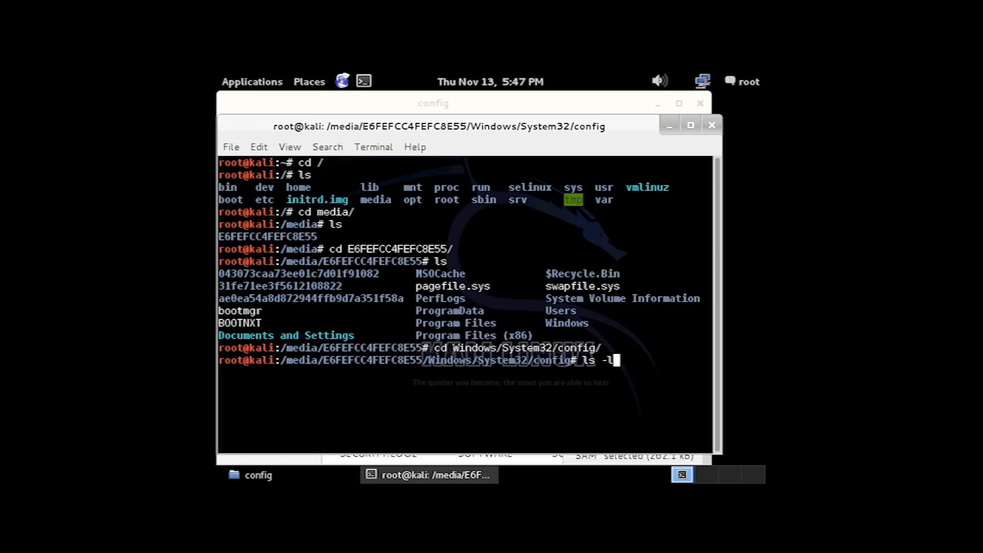
{"action": "type", "text": "SAM*"}
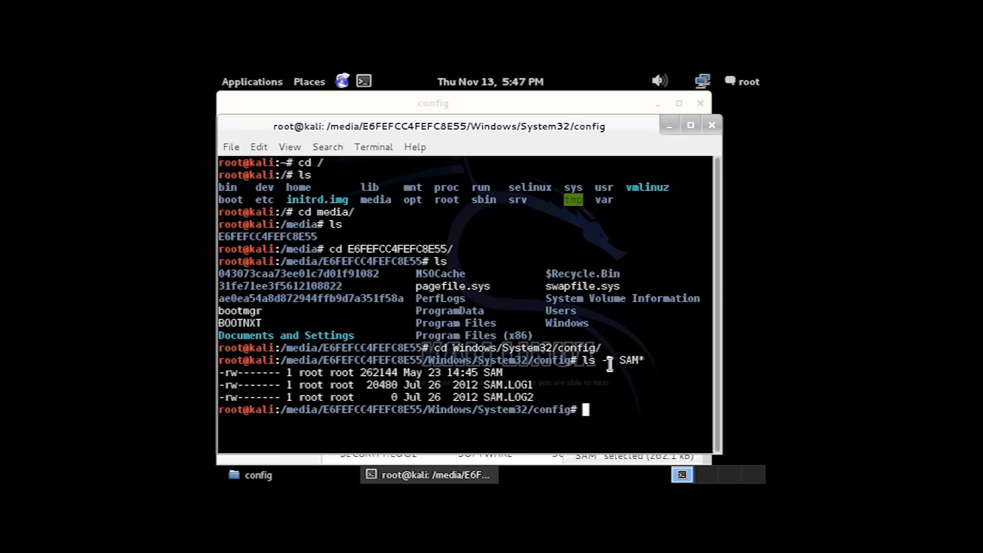
{"action": "mouse_move", "coordinate": [629, 368]}
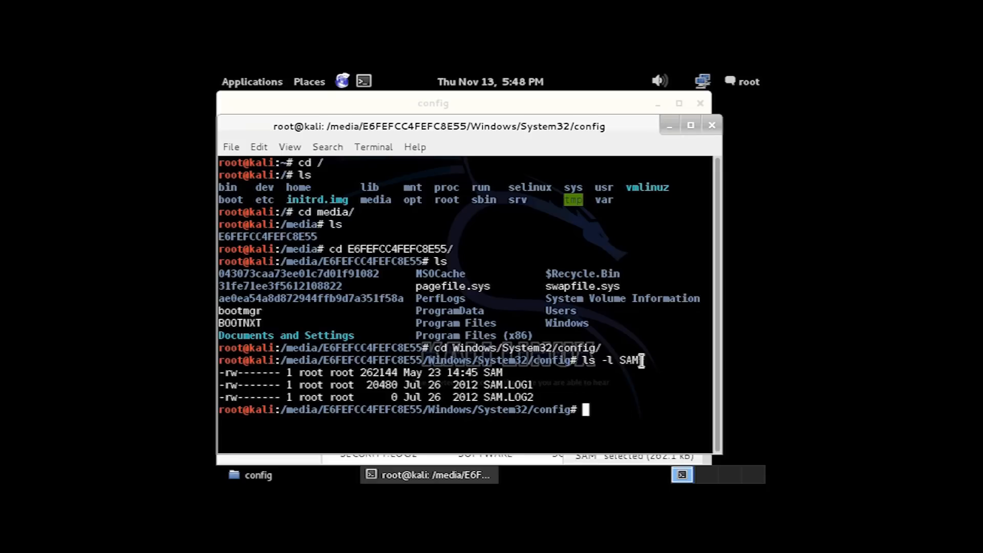
{"action": "type", "text": "*"}
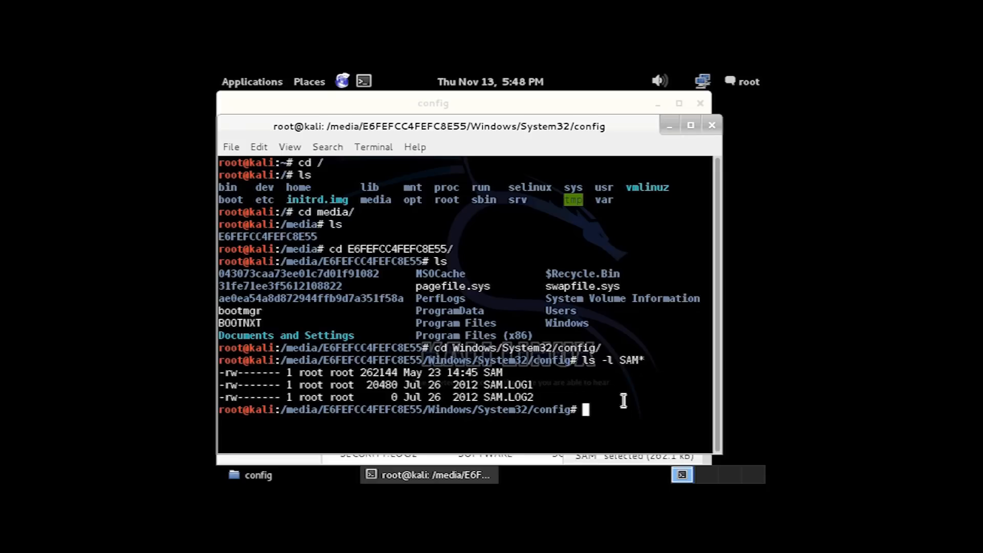
{"action": "mouse_move", "coordinate": [602, 407]}
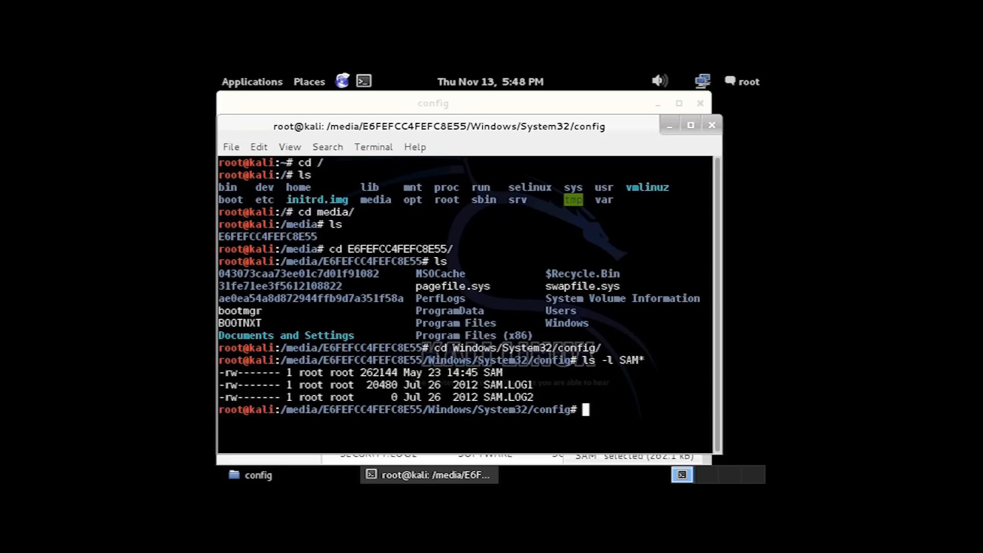
Run chntpw on SAM, then chntpw -l SAM to list Administrator, Guest, HomeGroupUser$ and User
{"action": "type", "text": "chntpw"}
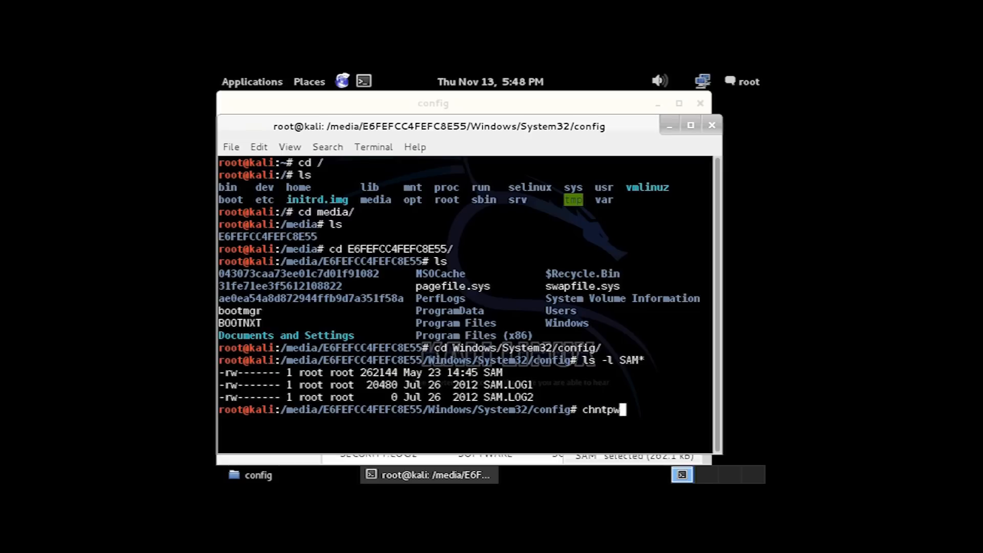
{"action": "type", "text": "SA"}
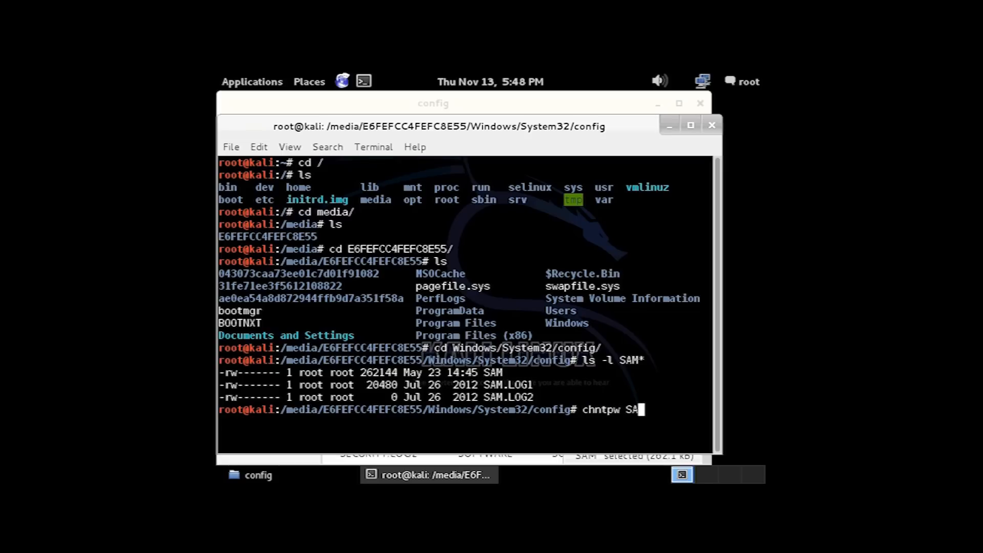
{"action": "type", "text": "M"}
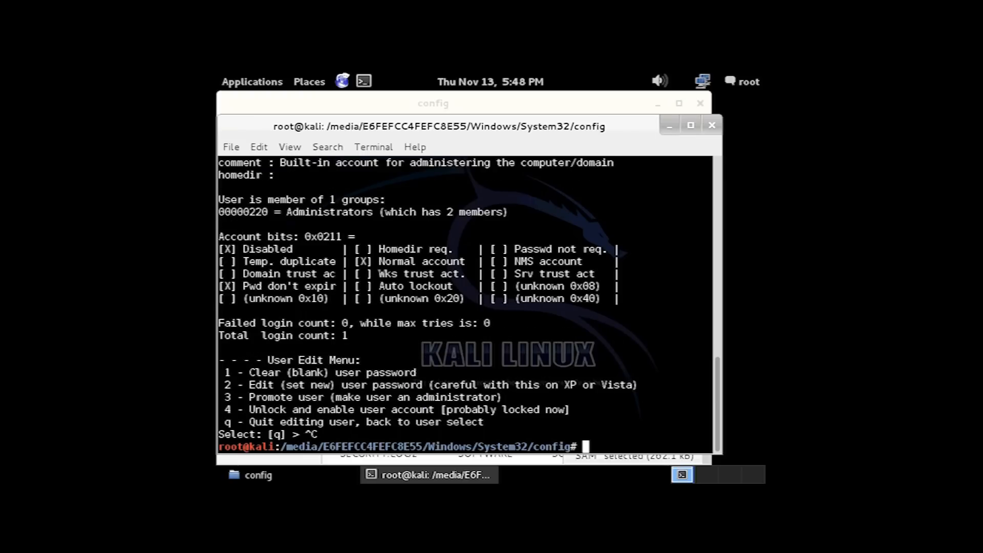
{"action": "type", "text": "chntpw SAM"}
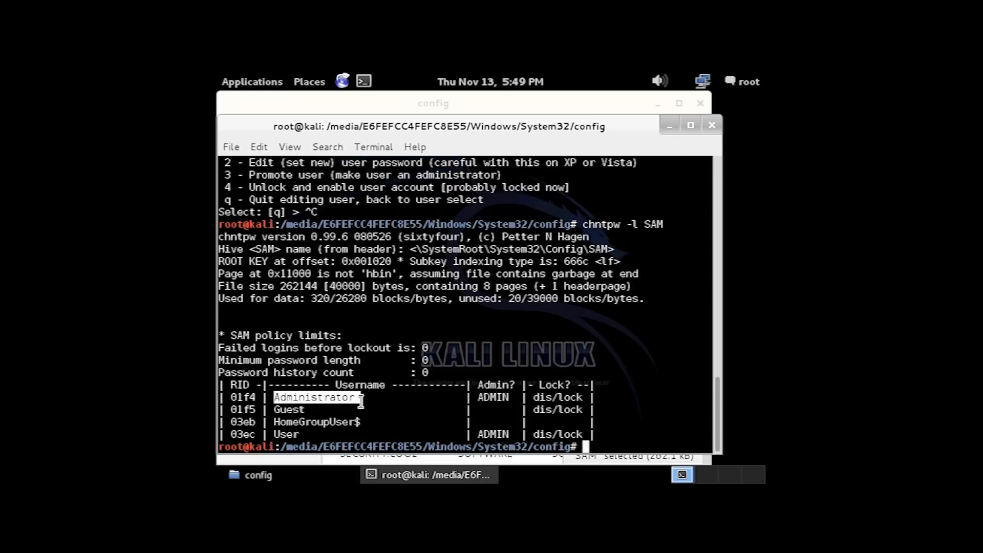
Run chntpw -u Administrator SAM, correcting the misspelled name, to reach the User Edit Menu
{"action": "type", "text": "chntpw -"}
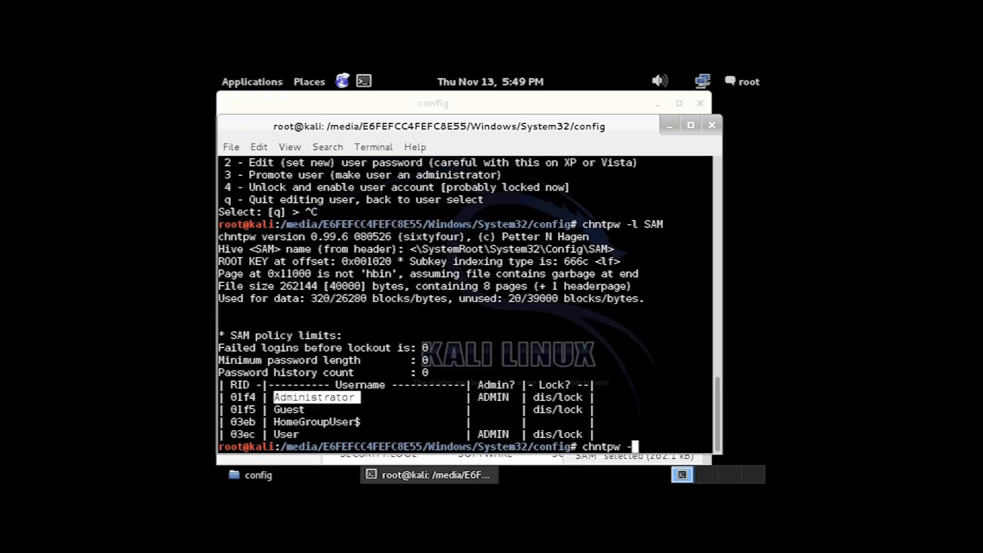
{"action": "type", "text": "u"}
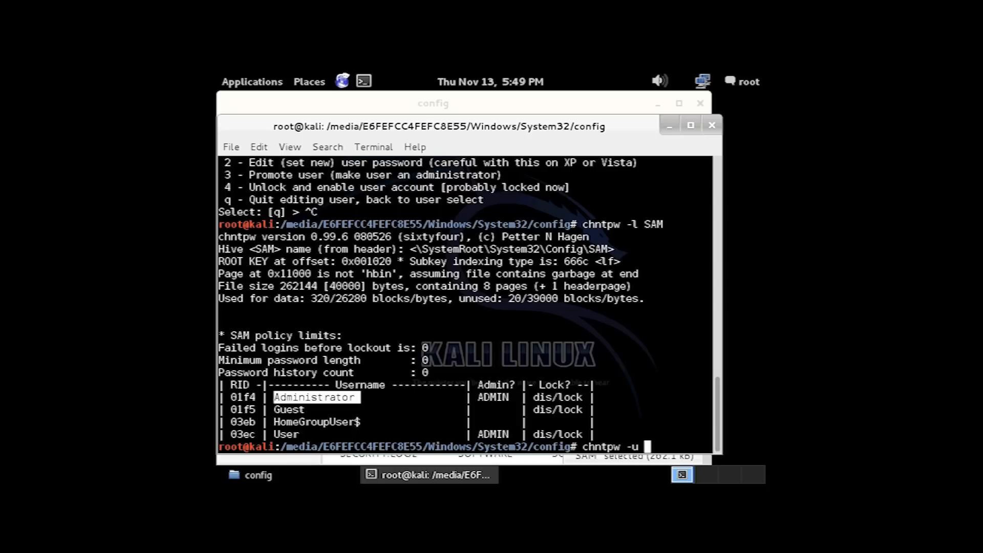
{"action": "type", "text": "Amin"}
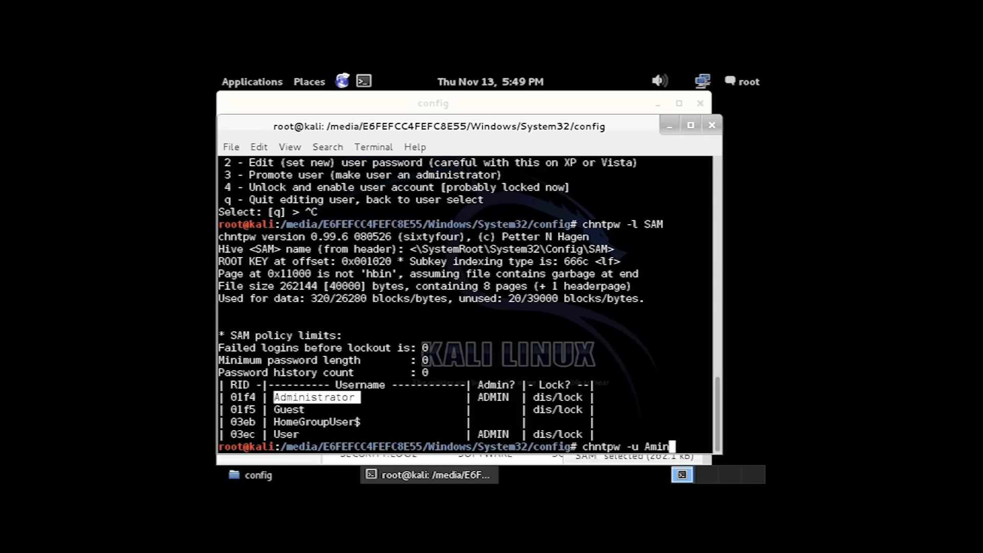
{"action": "type", "text": "istrator"}
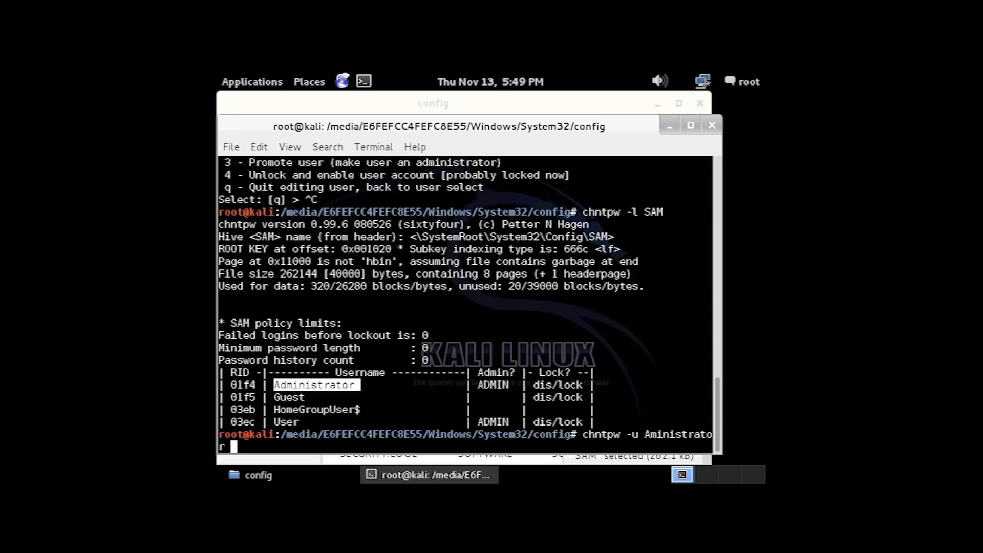
{"action": "type", "text": "SAM"}
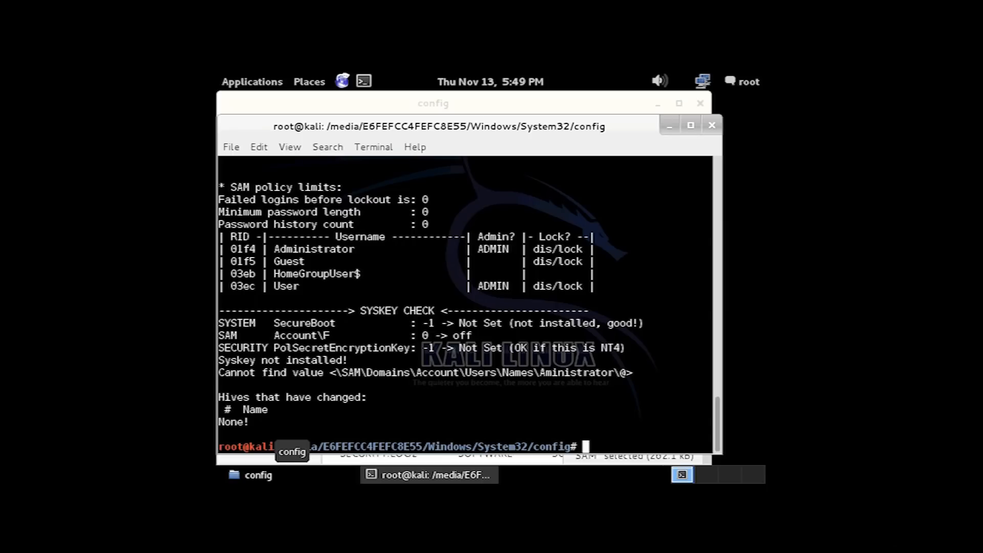
{"action": "mouse_move", "coordinate": [344, 367]}
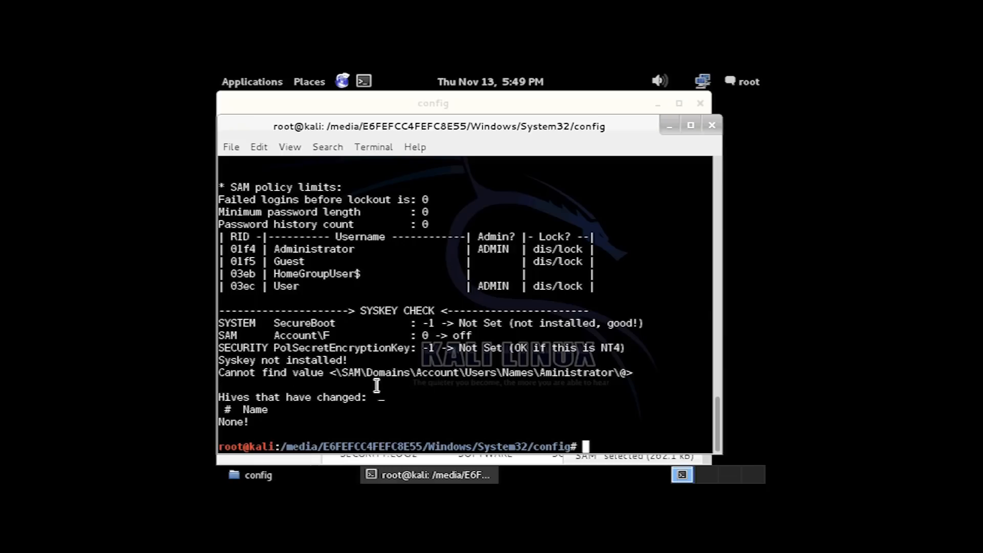
{"action": "mouse_move", "coordinate": [499, 385]}
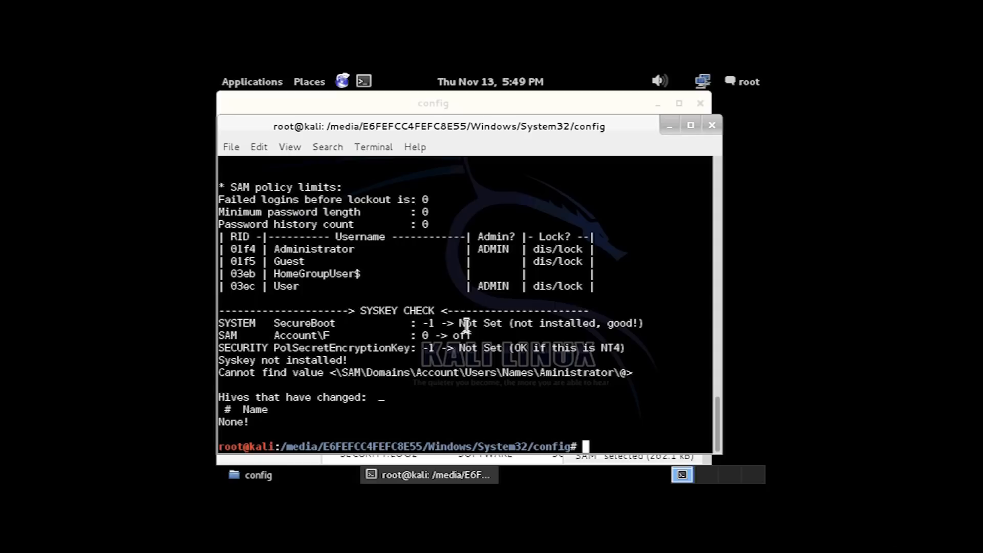
{"action": "type", "text": "chntpw -u Aministrator SAM"}
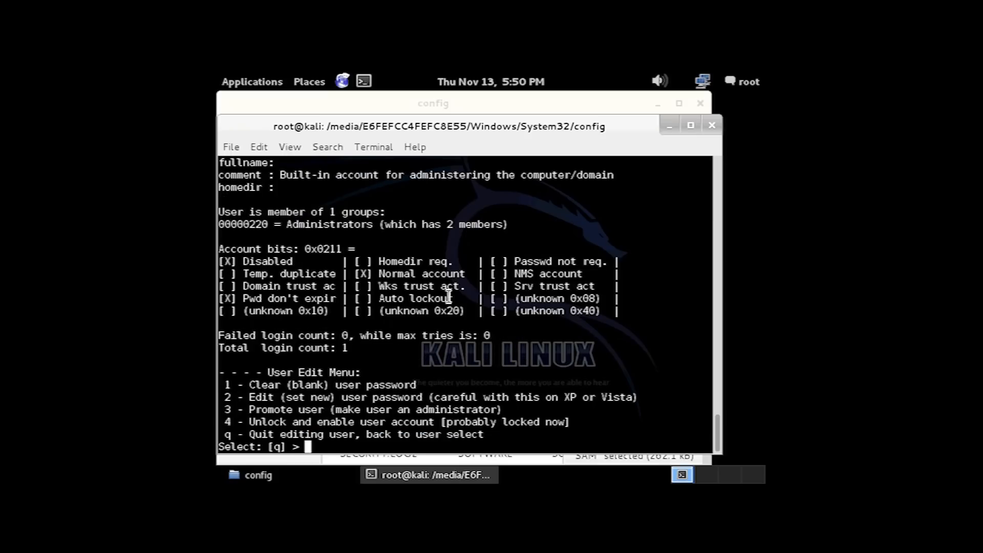
{"action": "mouse_move", "coordinate": [260, 385]}
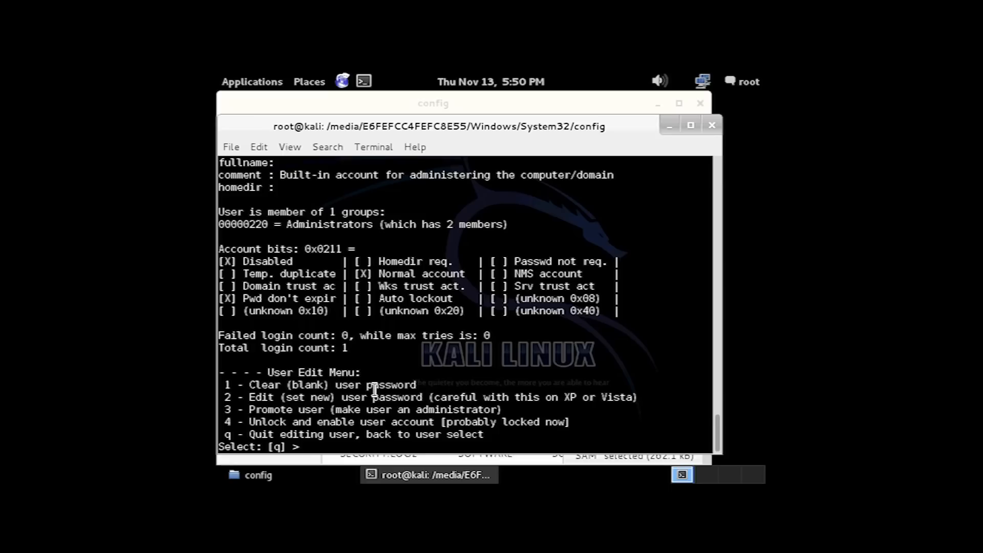
Choose option 1 to clear the Administrator password and answer y to write the SAM hive
{"action": "type", "text": "1"}
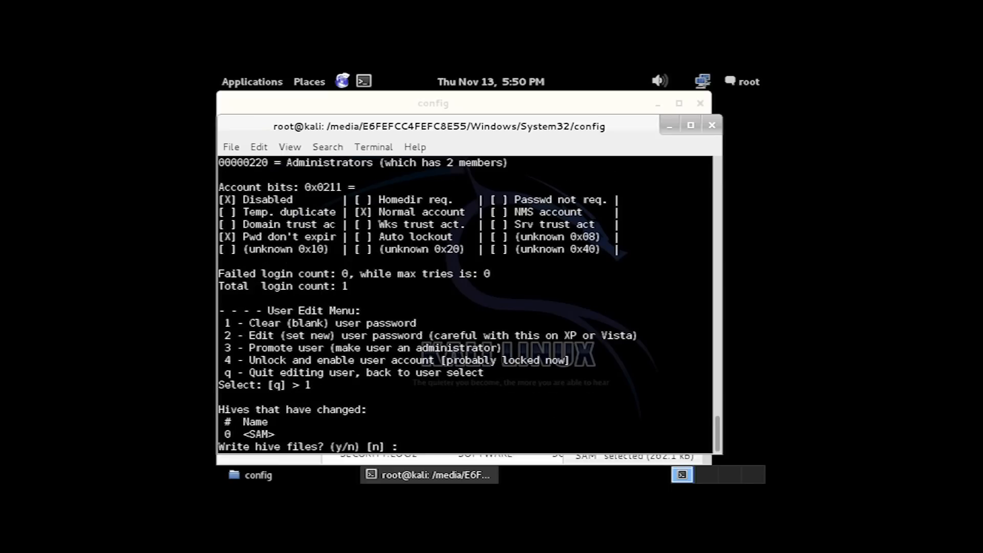
{"action": "type", "text": "y"}
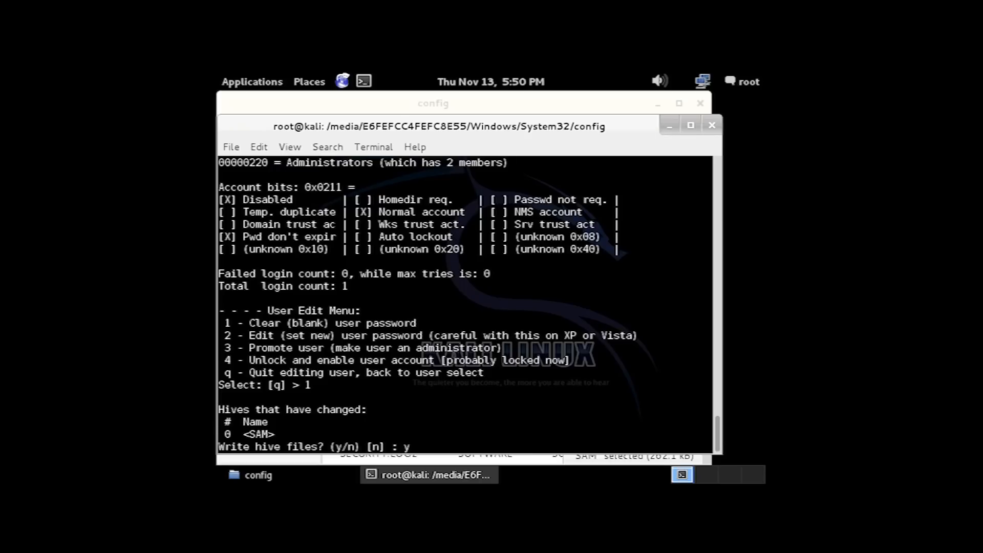
{"action": "key", "text": "Return"}
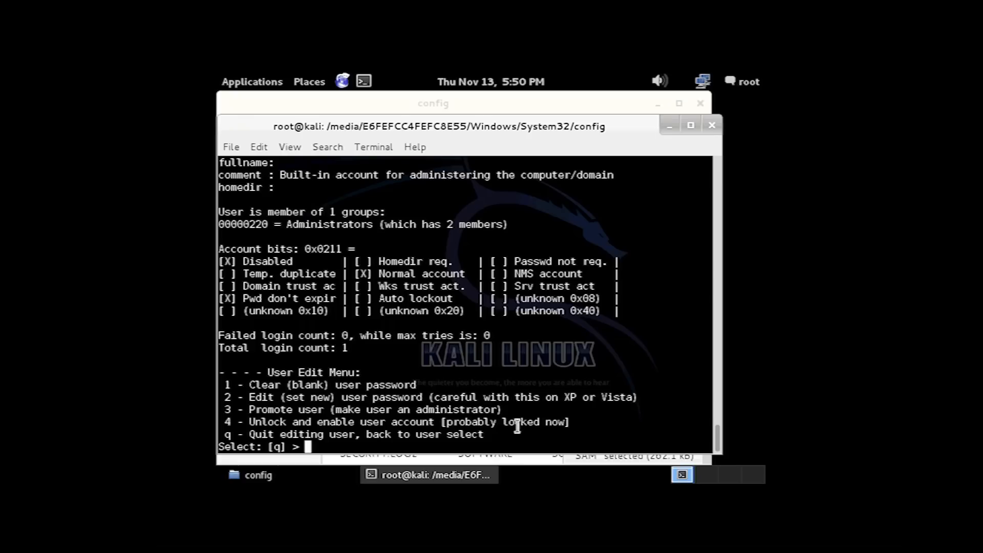
{"action": "mouse_move", "coordinate": [539, 416]}
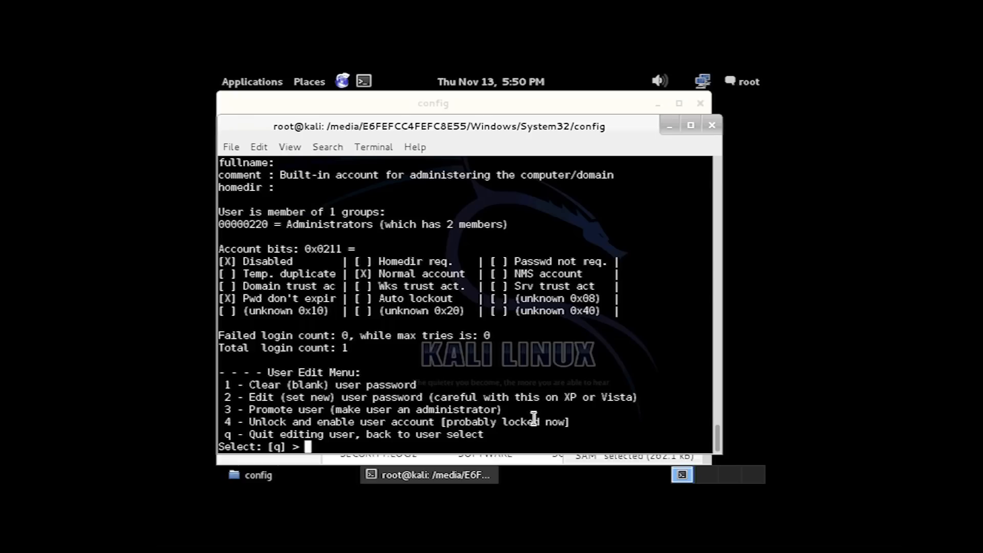
Choose option 4 to unlock the Administrator account, write the hive, and quit chntpw with Ctrl+C
{"action": "type", "text": "4"}
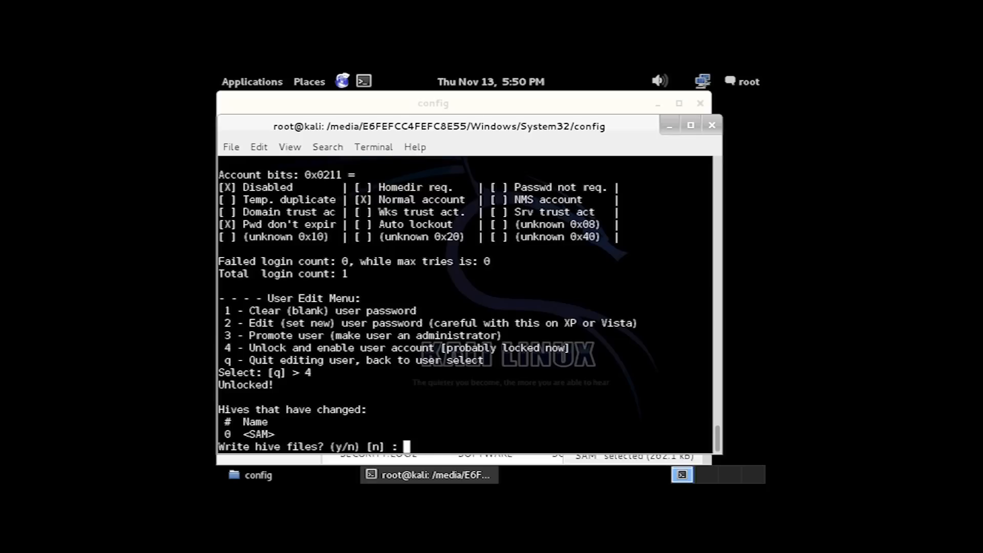
{"action": "type", "text": "y"}
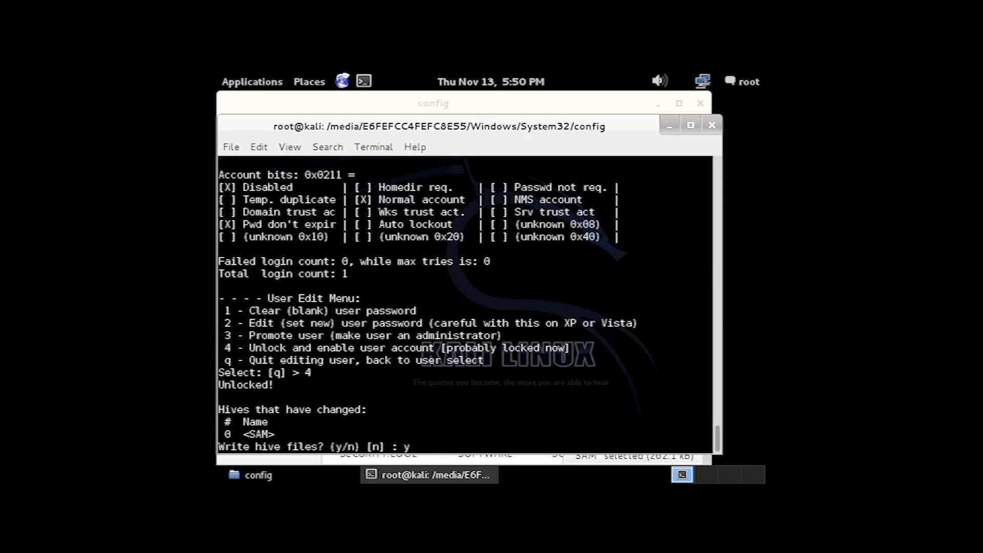
{"action": "key", "text": "Return"}
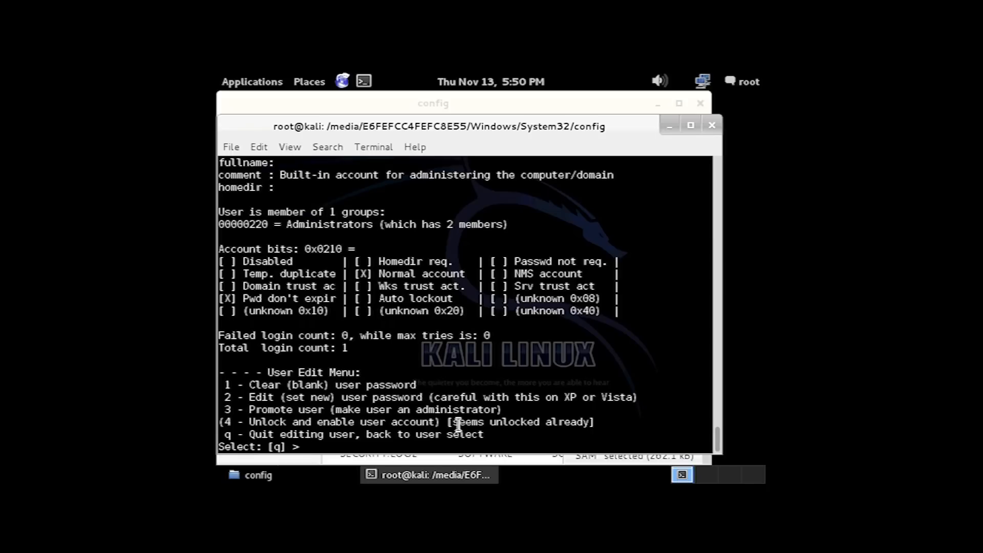
{"action": "mouse_move", "coordinate": [598, 422]}
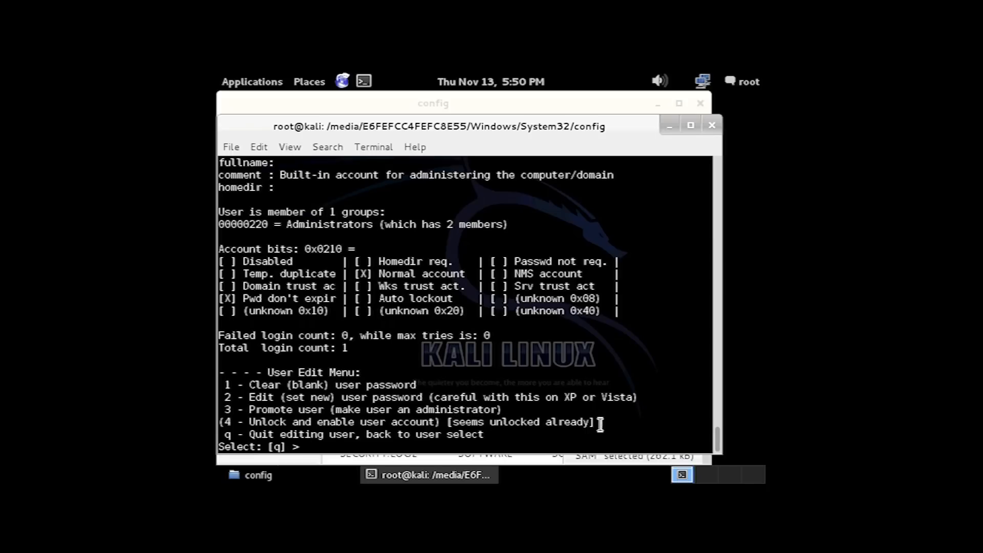
{"action": "key", "text": "ctrl+c"}
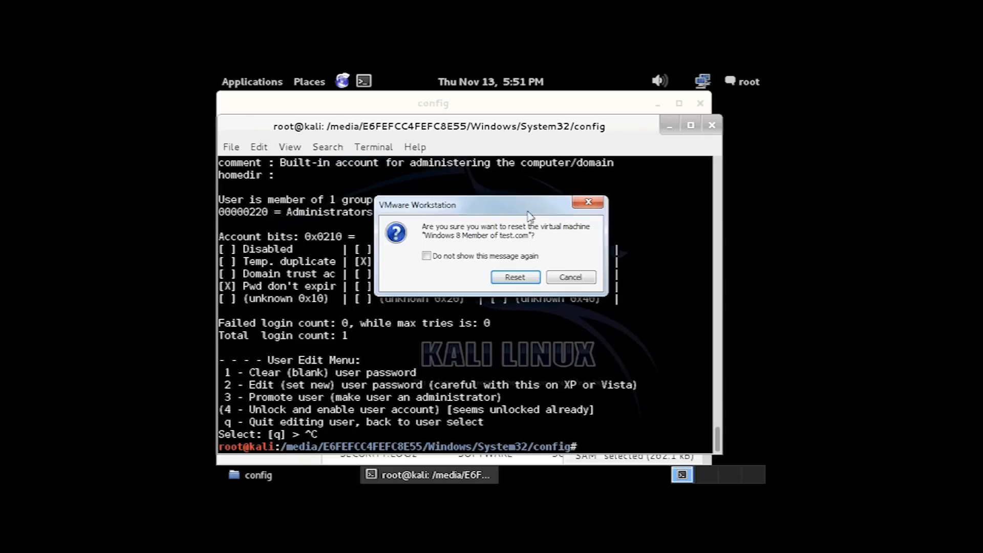
Confirm the VM reset, then save the PhoenixBIOS boot settings with F10 and Yes
{"action": "left_click", "coordinate": [515, 276]}
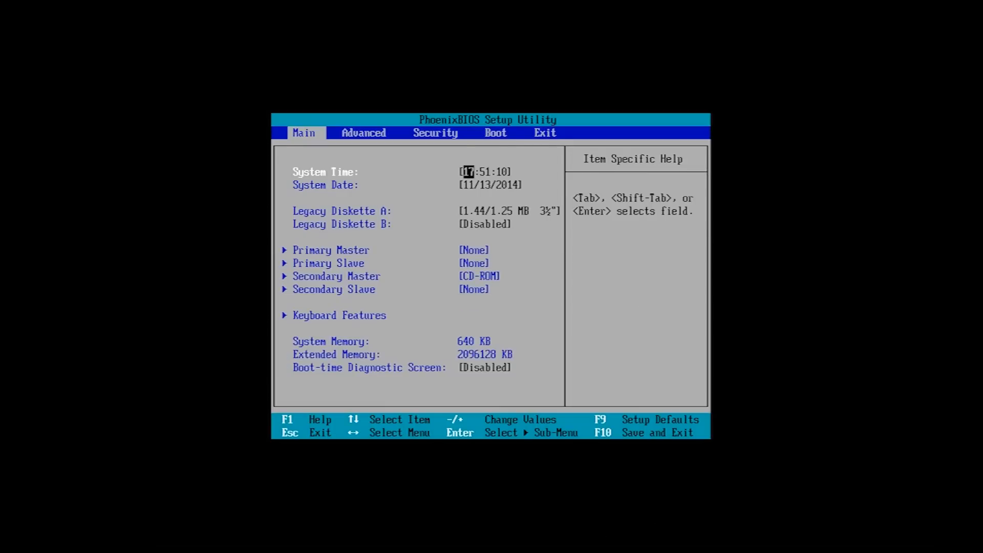
{"action": "left_click", "coordinate": [497, 132]}
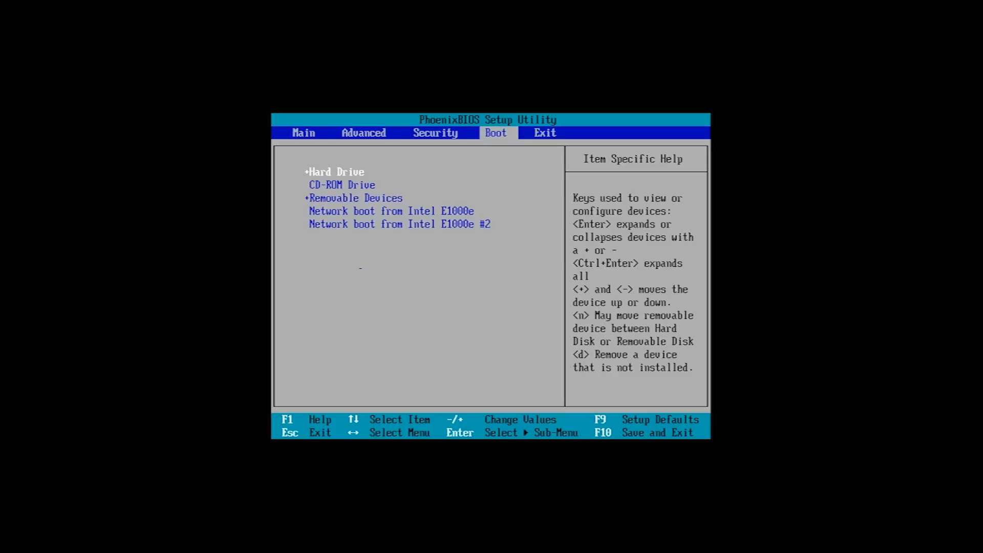
{"action": "key", "text": "F10"}
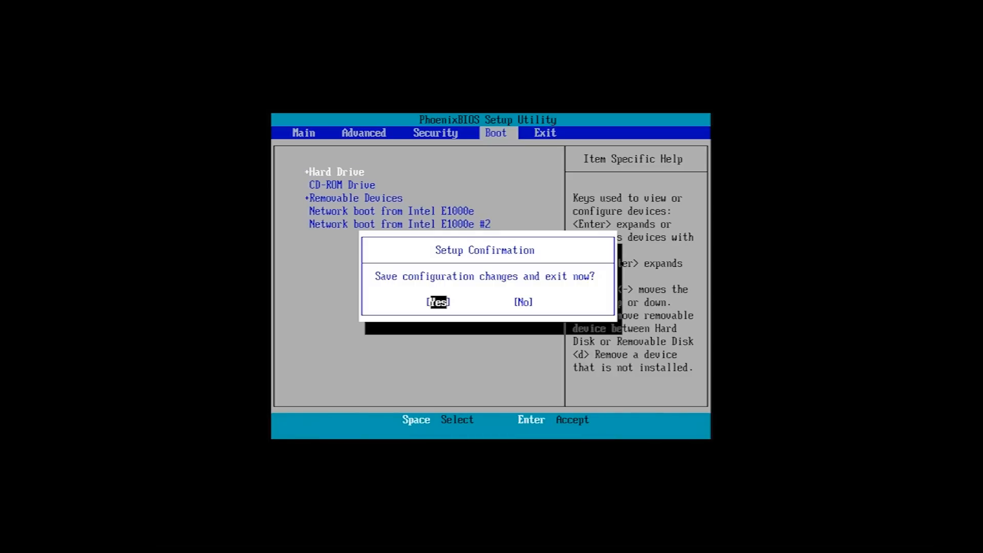
{"action": "key", "text": "Enter"}
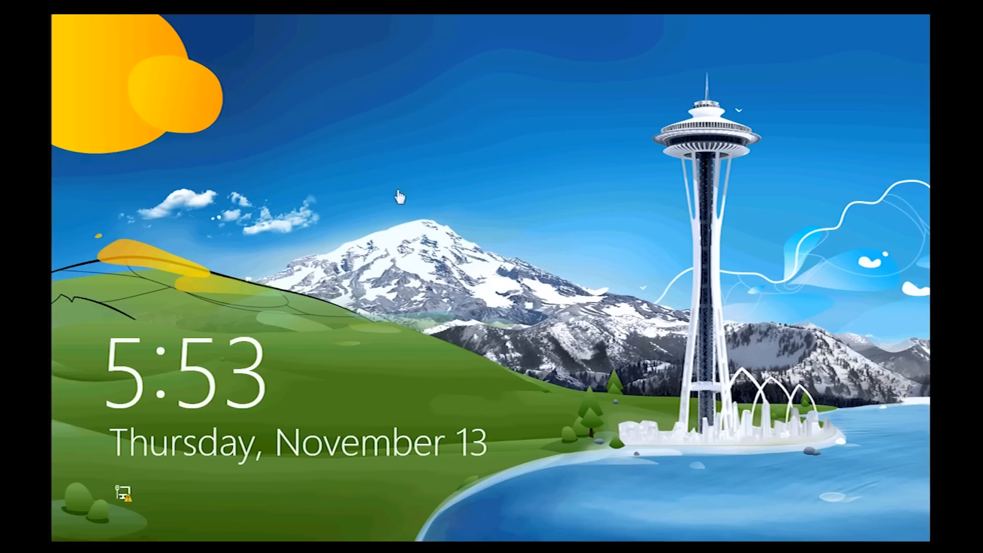
Dismiss the lock screen and switch from User to the Administrator account to sign in
{"action": "left_click", "coordinate": [400, 201]}
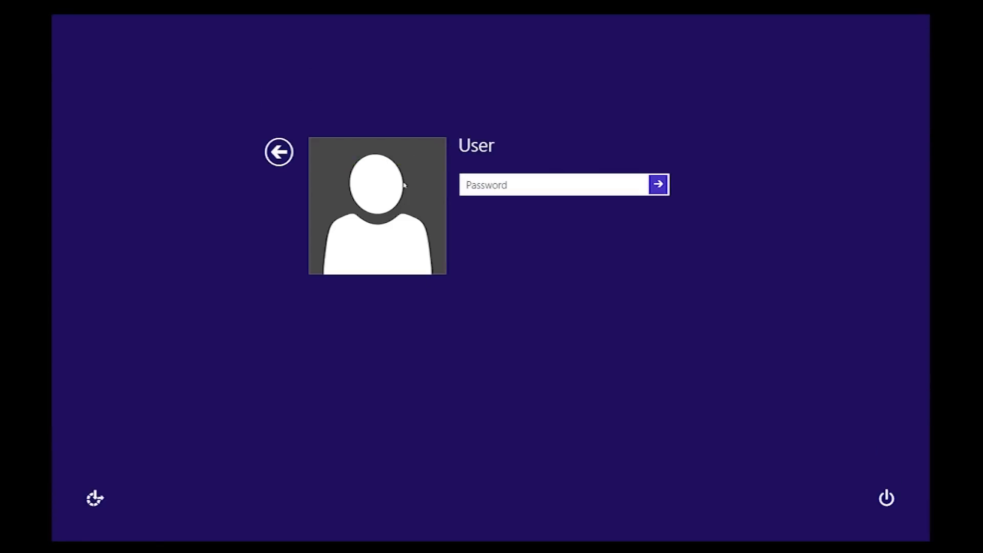
{"action": "mouse_move", "coordinate": [484, 168]}
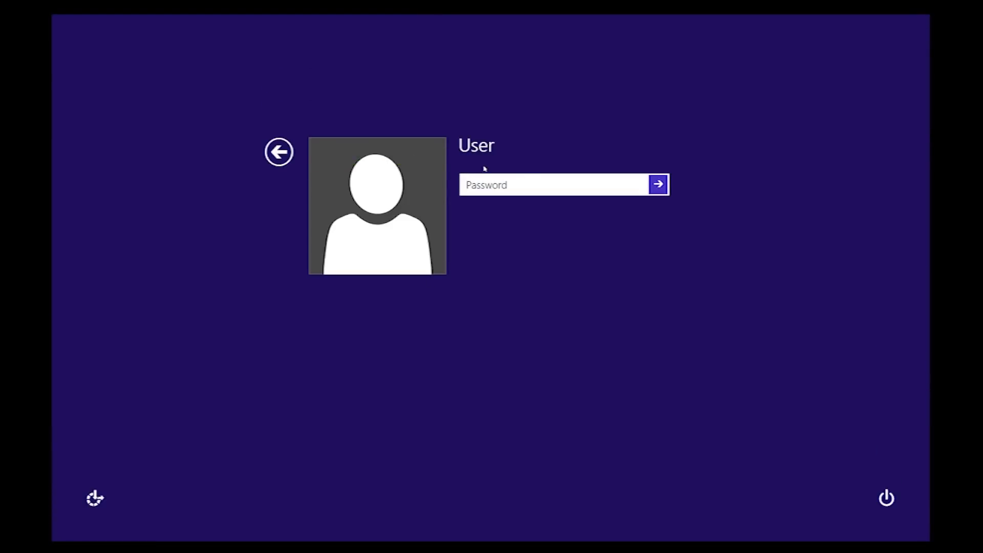
{"action": "mouse_move", "coordinate": [279, 152]}
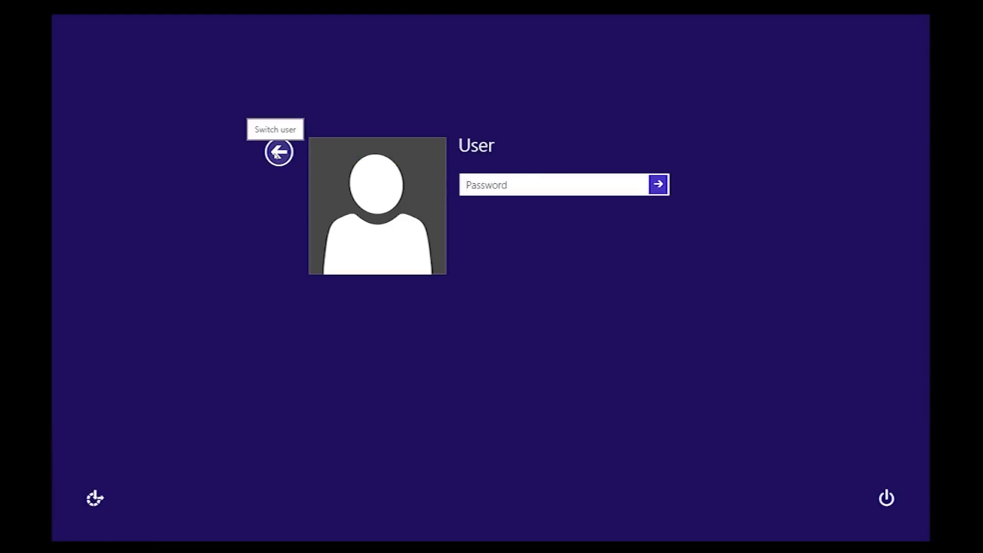
{"action": "left_click", "coordinate": [277, 152]}
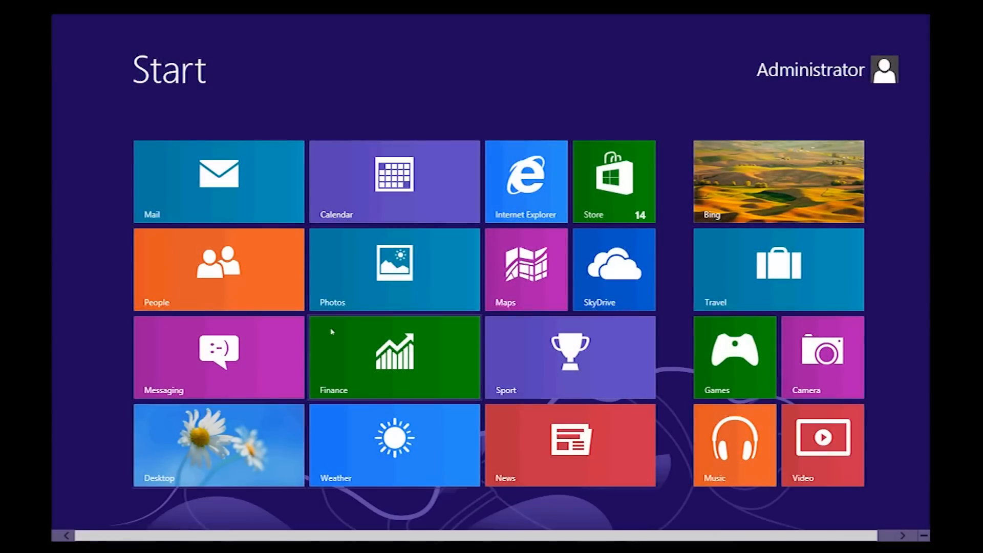
{"action": "mouse_move", "coordinate": [243, 439]}
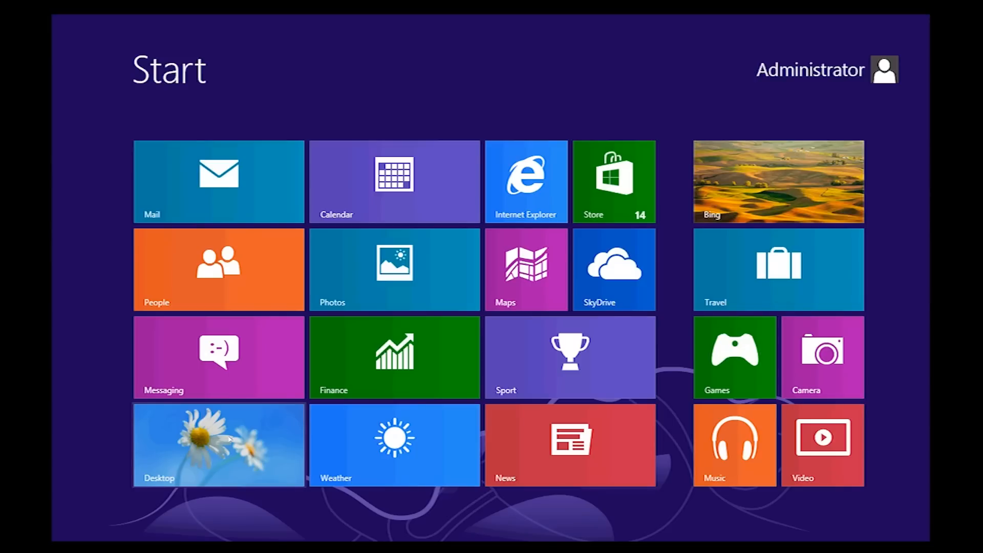
Reach Control Panel's User Accounts via Start search 'control' and choose Manage another account
{"action": "type", "text": "control"}
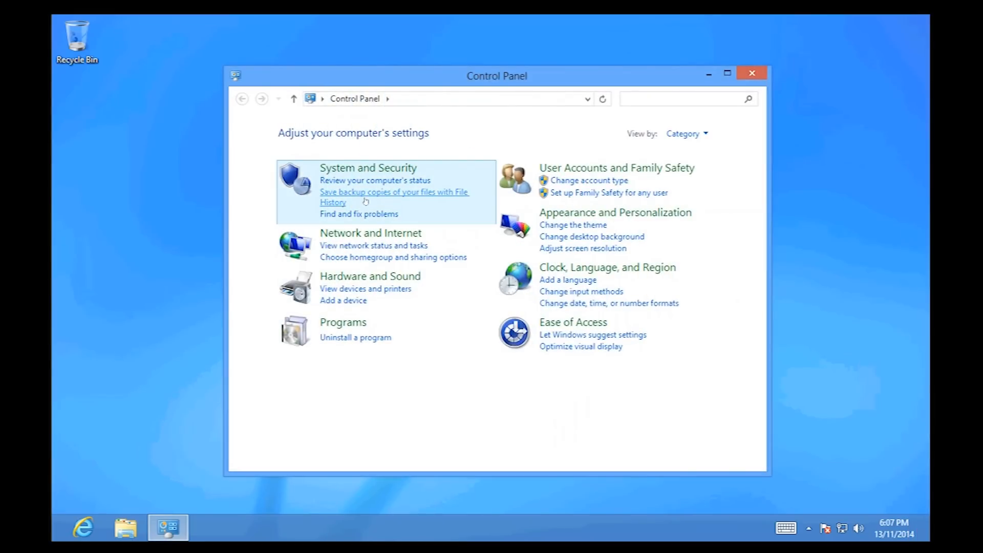
{"action": "left_click", "coordinate": [616, 168]}
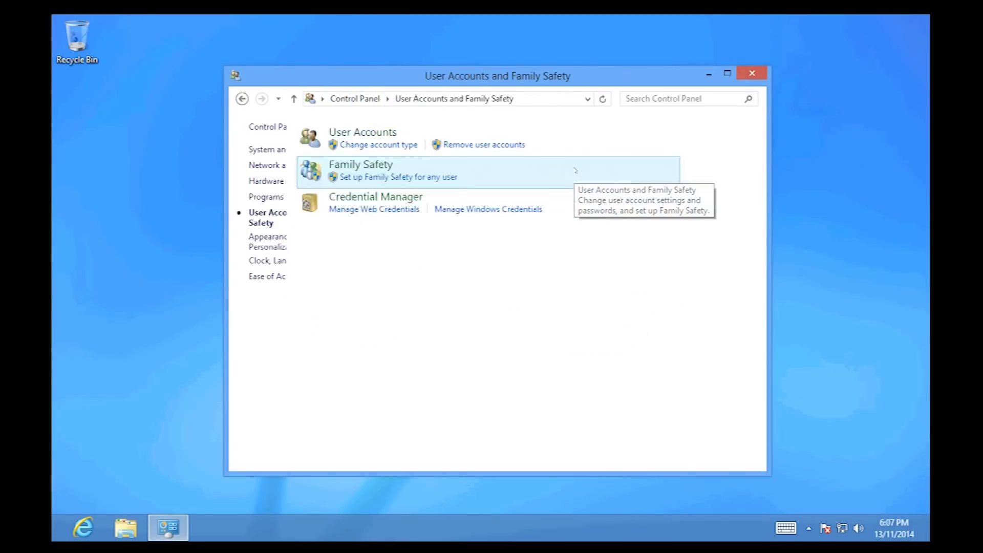
{"action": "mouse_move", "coordinate": [444, 135]}
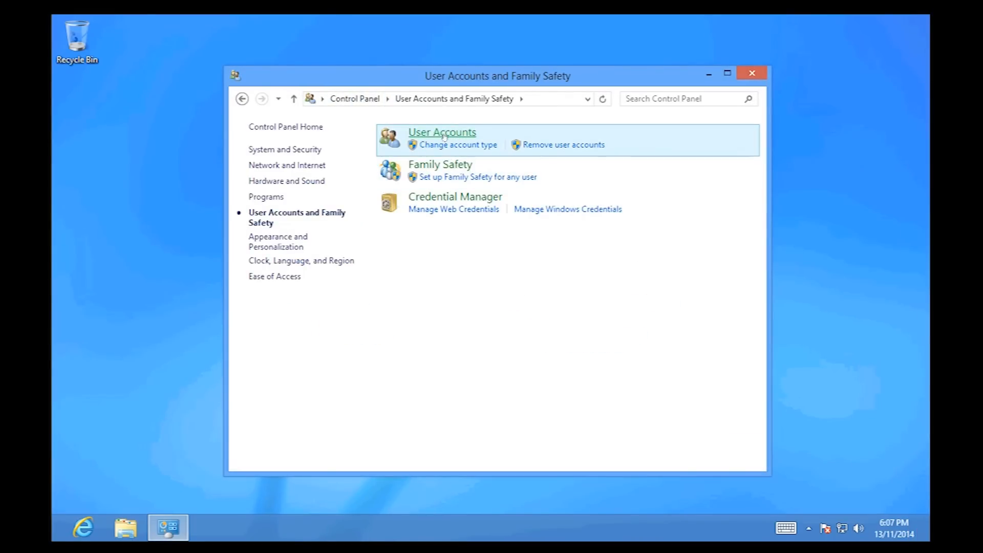
{"action": "left_click", "coordinate": [442, 132]}
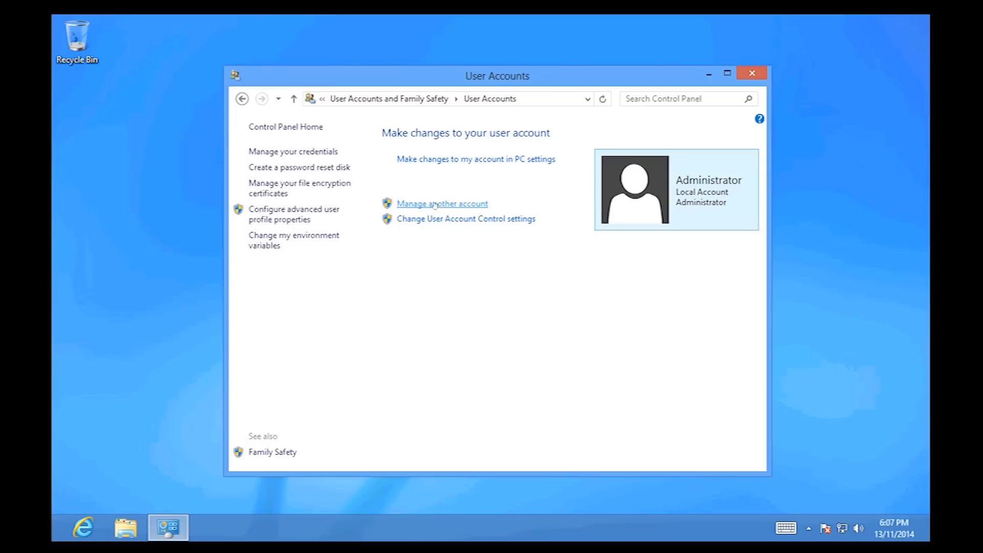
{"action": "left_click", "coordinate": [442, 203]}
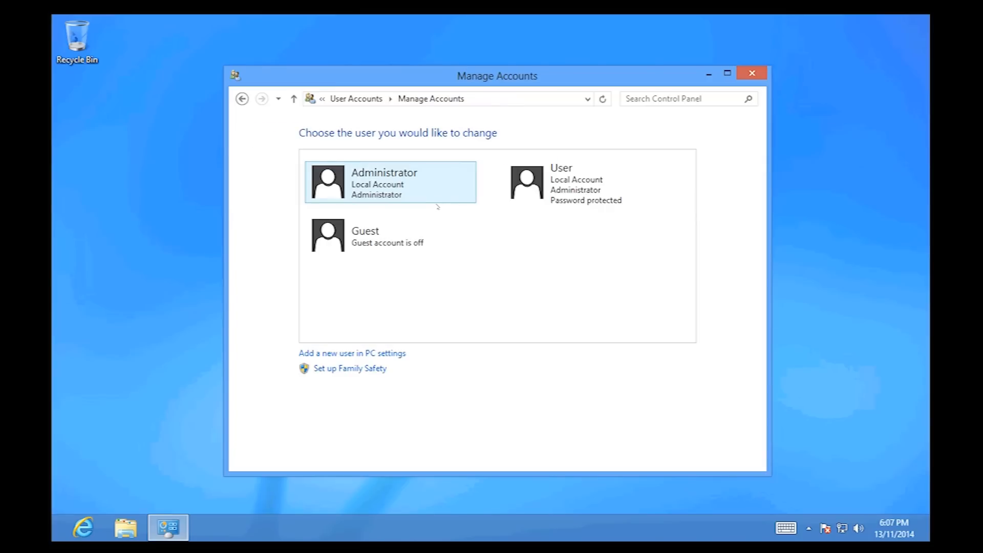
Select the User account and apply a new password through Change the password
{"action": "left_click", "coordinate": [588, 182]}
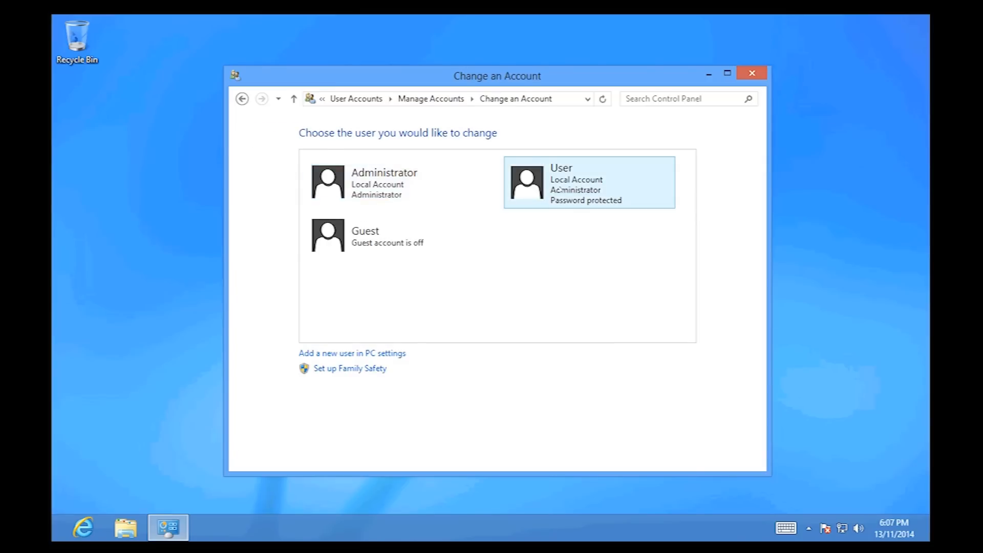
{"action": "left_click", "coordinate": [578, 184]}
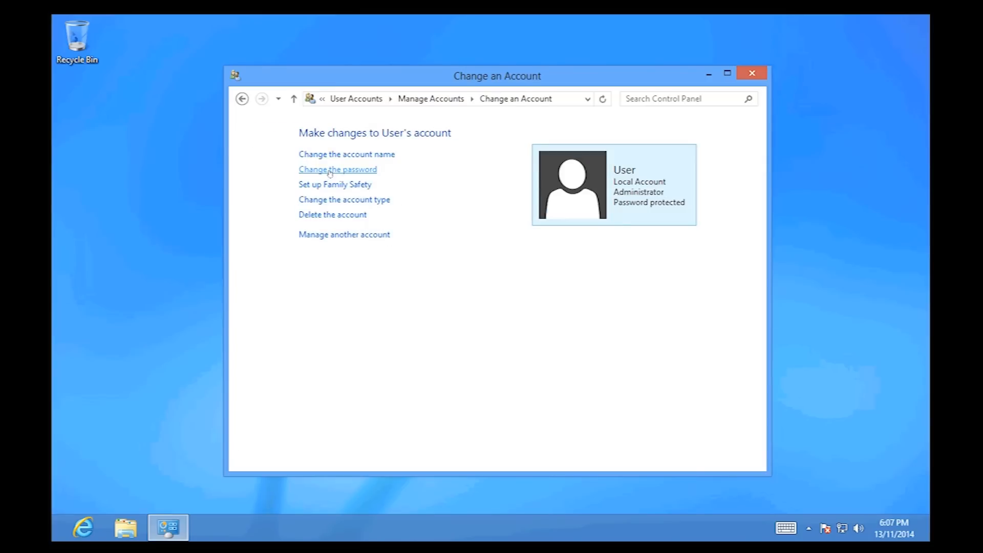
{"action": "left_click", "coordinate": [338, 170]}
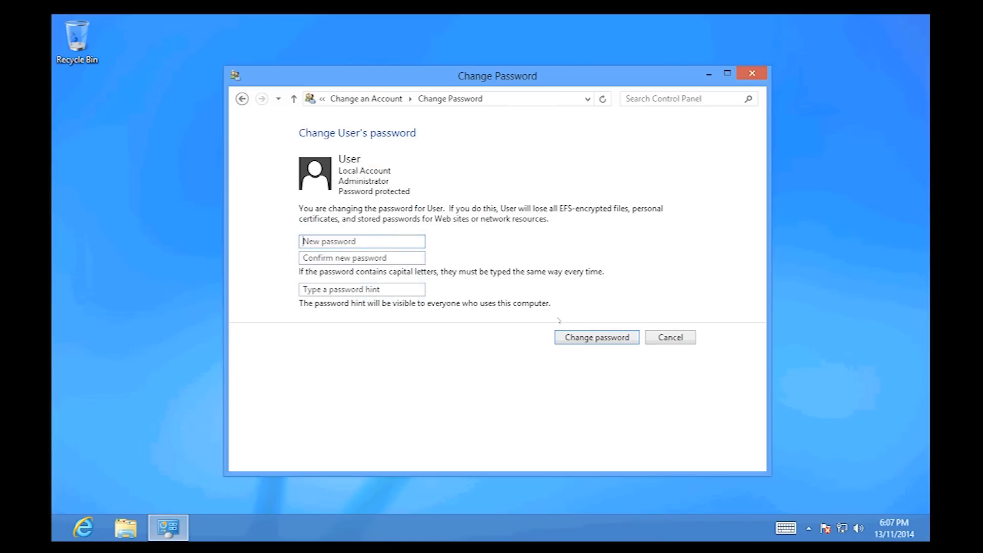
{"action": "left_click", "coordinate": [669, 337]}
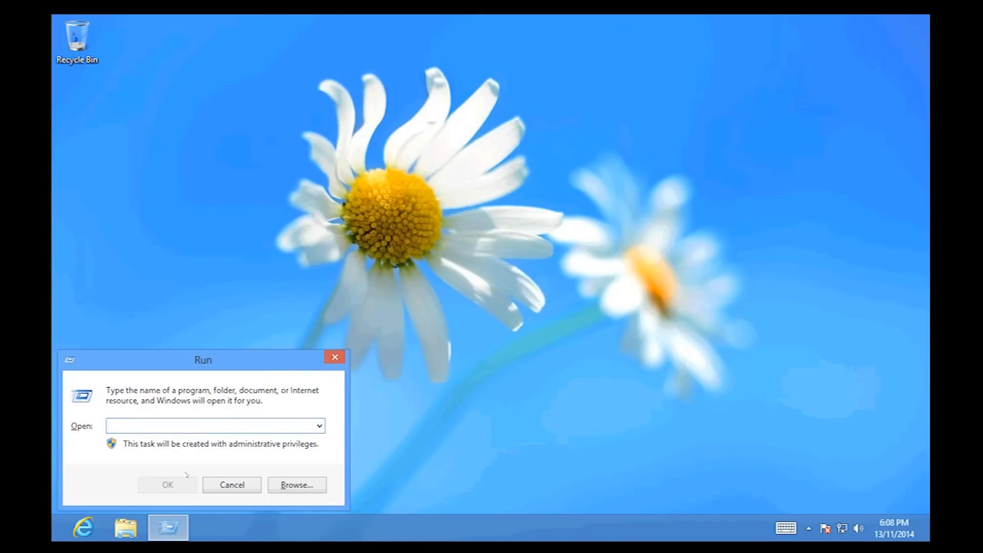
Launch an administrator Command Prompt from Start search 'cmd' and list accounts with net user
{"action": "type", "text": "cmd"}
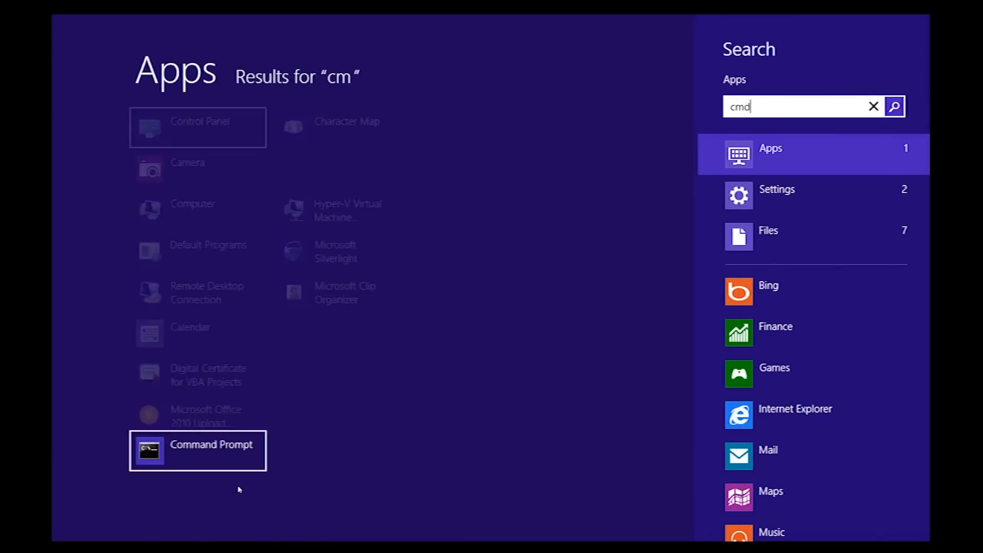
{"action": "right_click", "coordinate": [197, 451]}
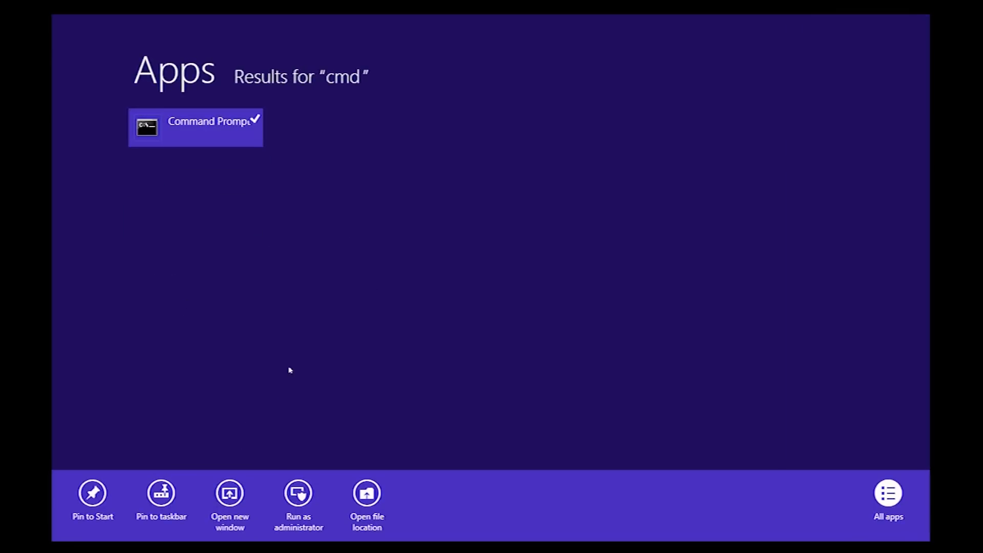
{"action": "left_click", "coordinate": [299, 493]}
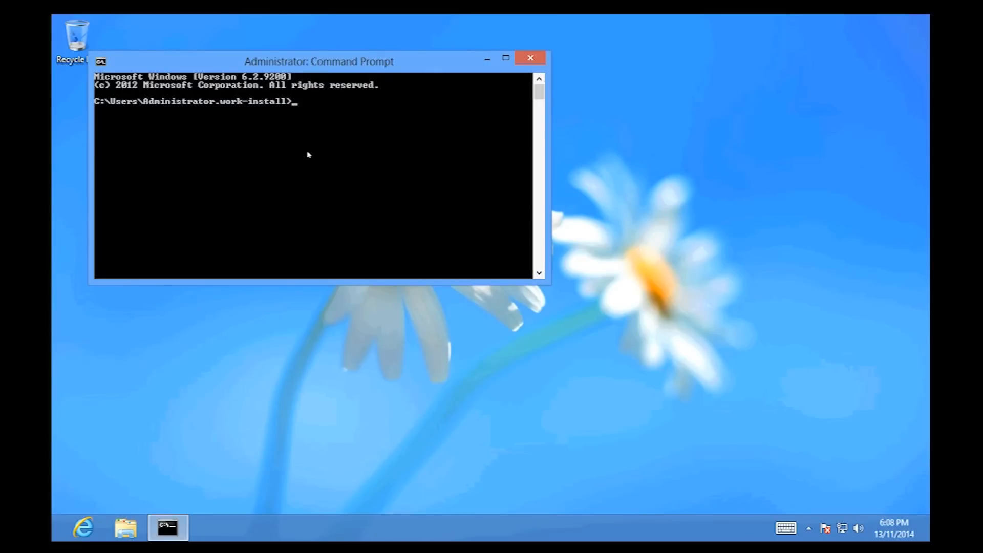
{"action": "type", "text": "net"}
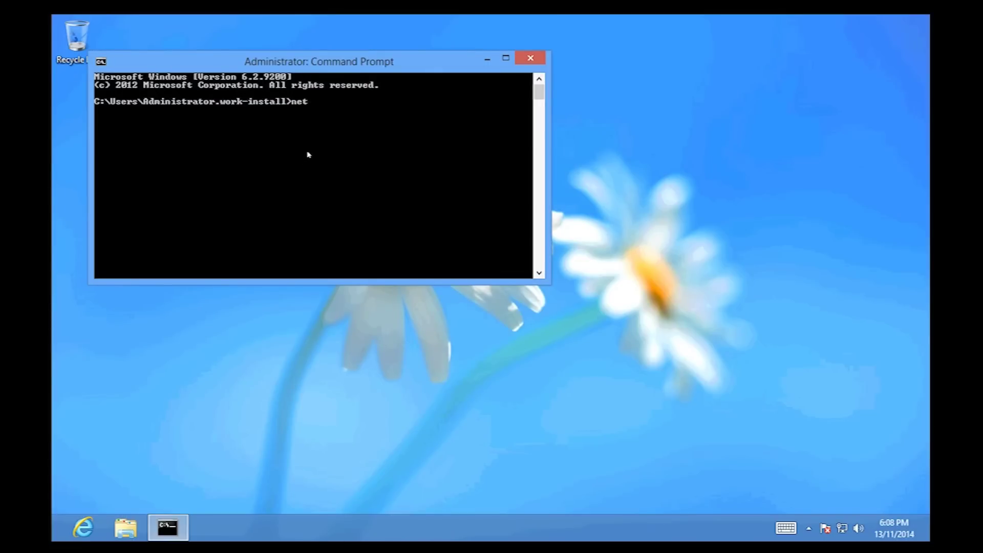
{"action": "type", "text": "user"}
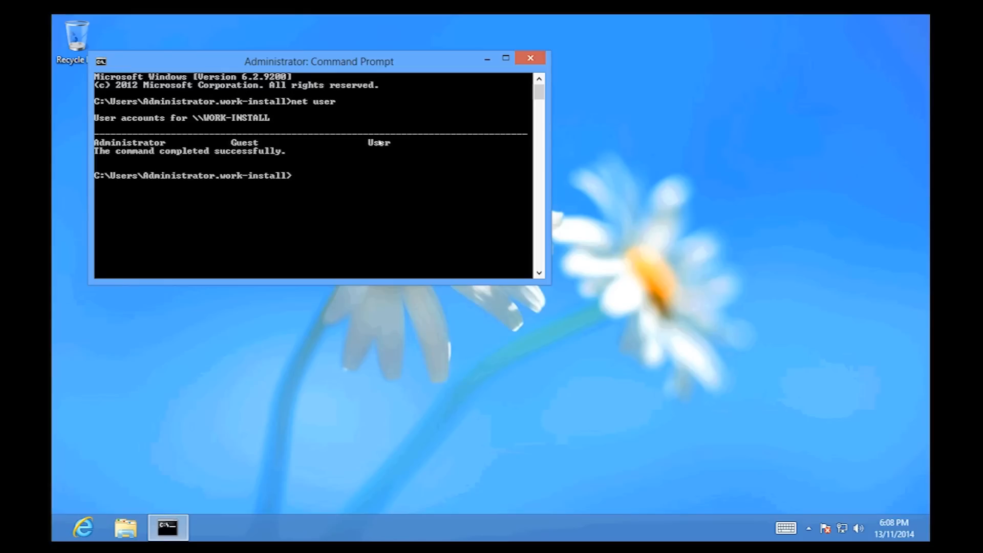
{"action": "mouse_move", "coordinate": [367, 158]}
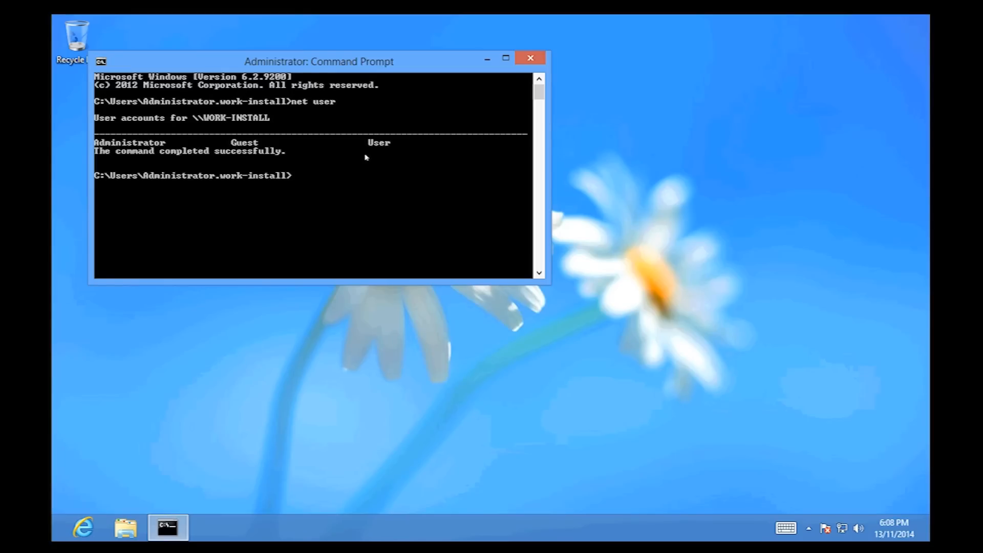
Run net user User * and enter the new password twice to set it for User
{"action": "type", "text": "net us"}
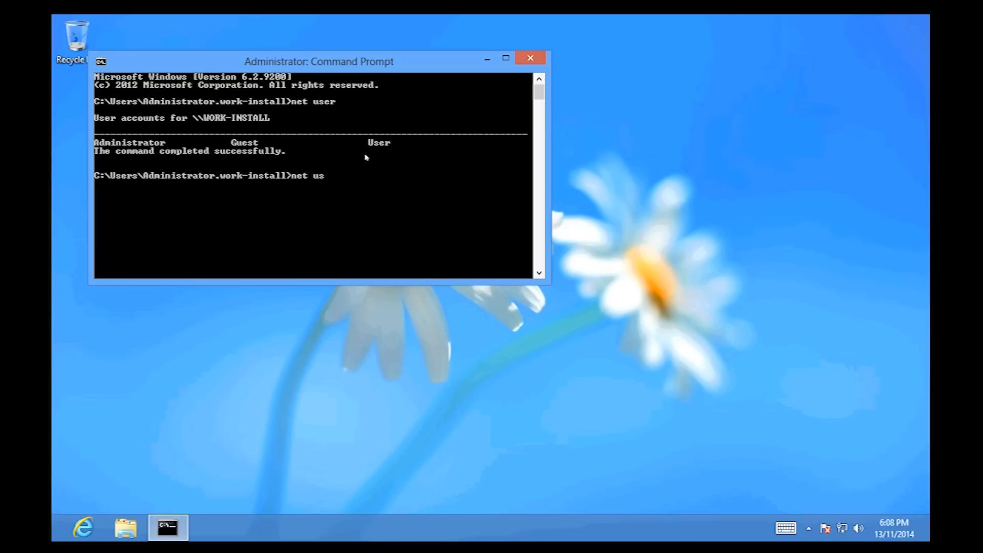
{"action": "type", "text": "er U"}
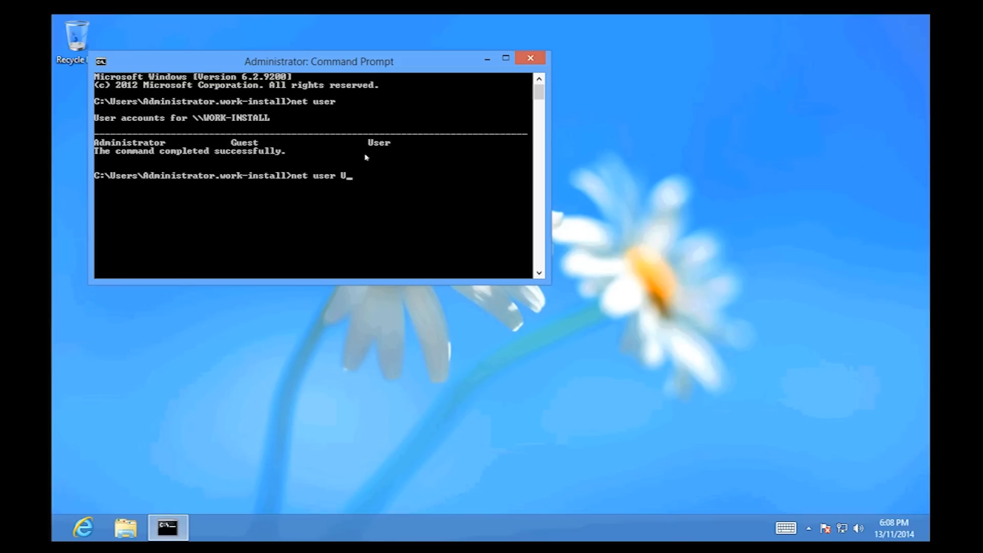
{"action": "type", "text": "ser *"}
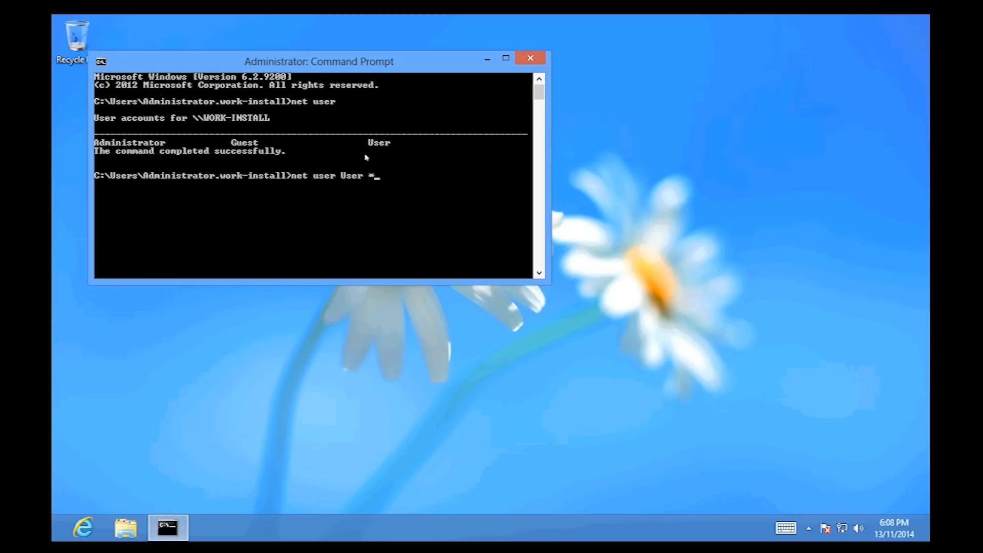
{"action": "key", "text": "Enter"}
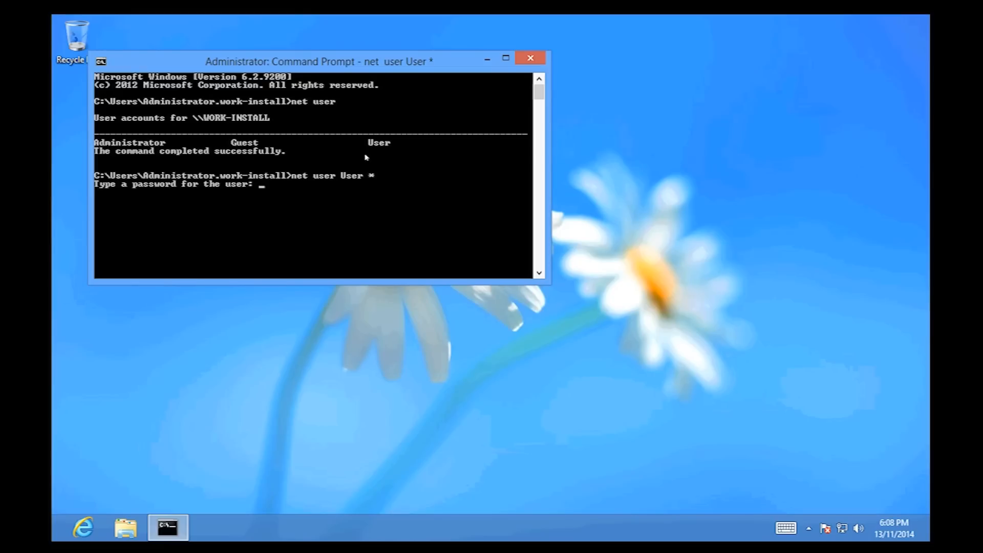
{"action": "key", "text": "Enter"}
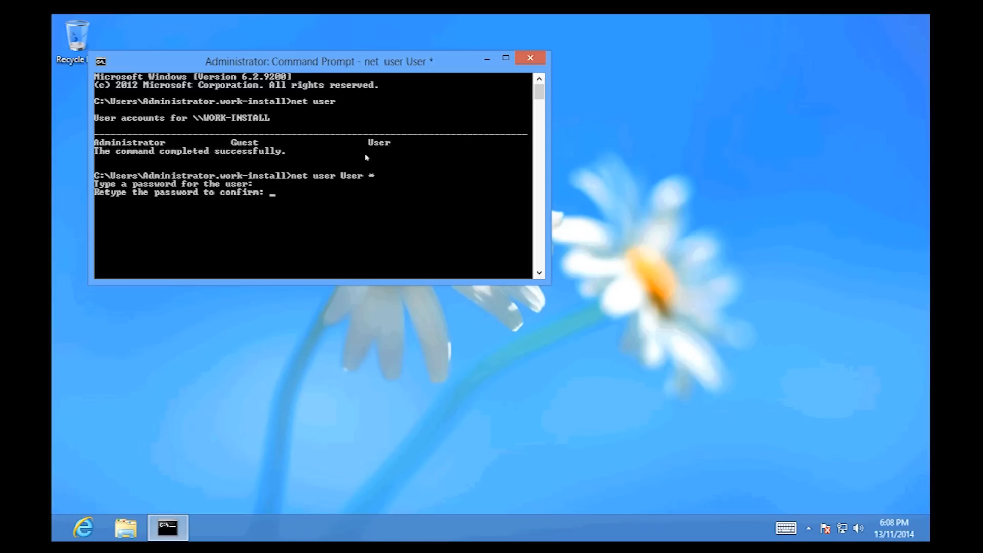
{"action": "key", "text": "Enter"}
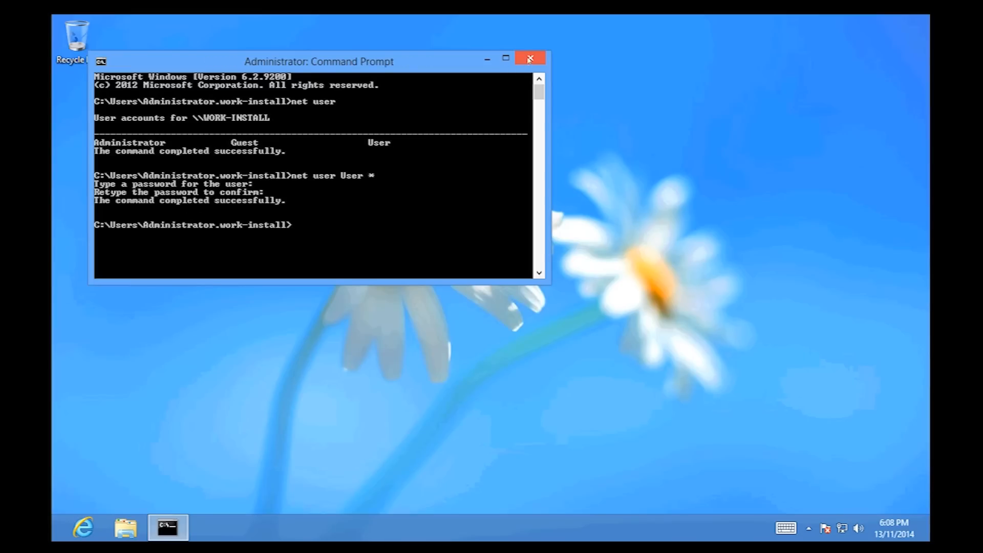
Close the admin prompt, then pick the User tile and enter its password to sign in
{"action": "left_click", "coordinate": [530, 58]}
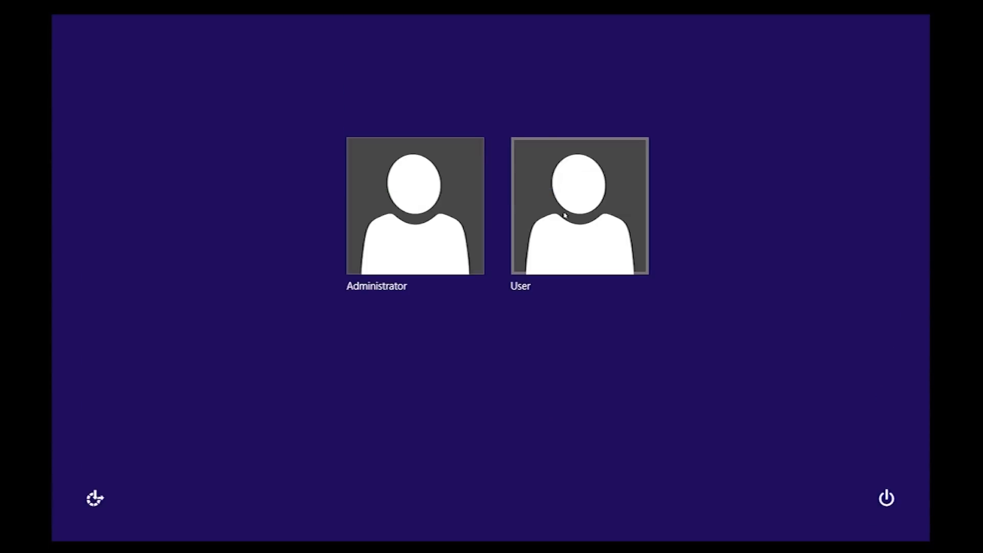
{"action": "left_click", "coordinate": [578, 204]}
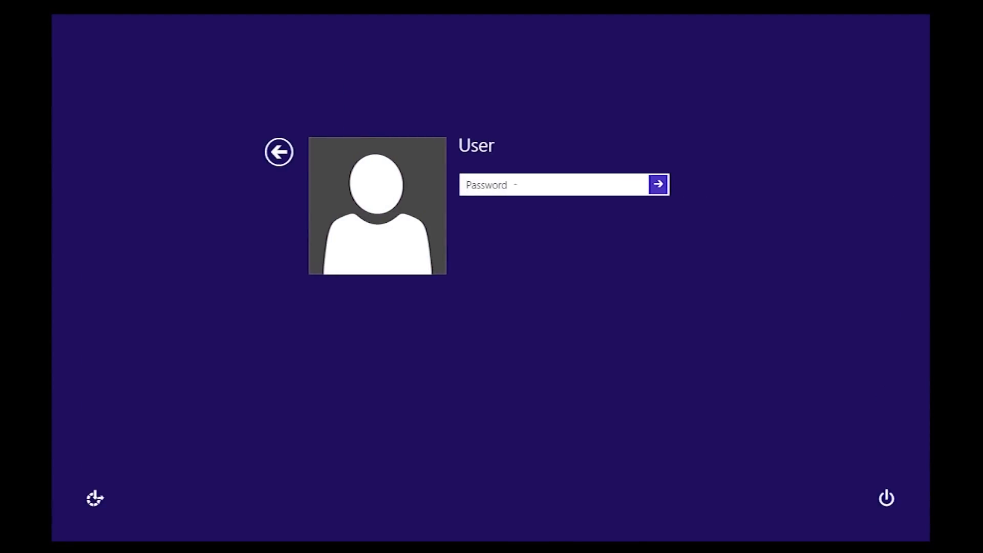
{"action": "left_click", "coordinate": [657, 184]}
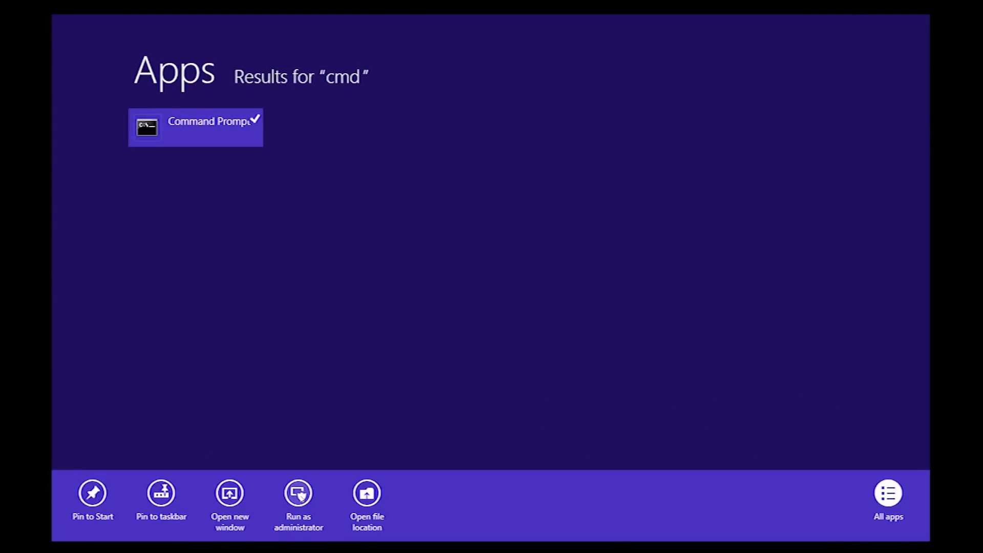
In an administrator Command Prompt run net user Administrator /active:no to disable the built-in account
{"action": "left_click", "coordinate": [298, 492]}
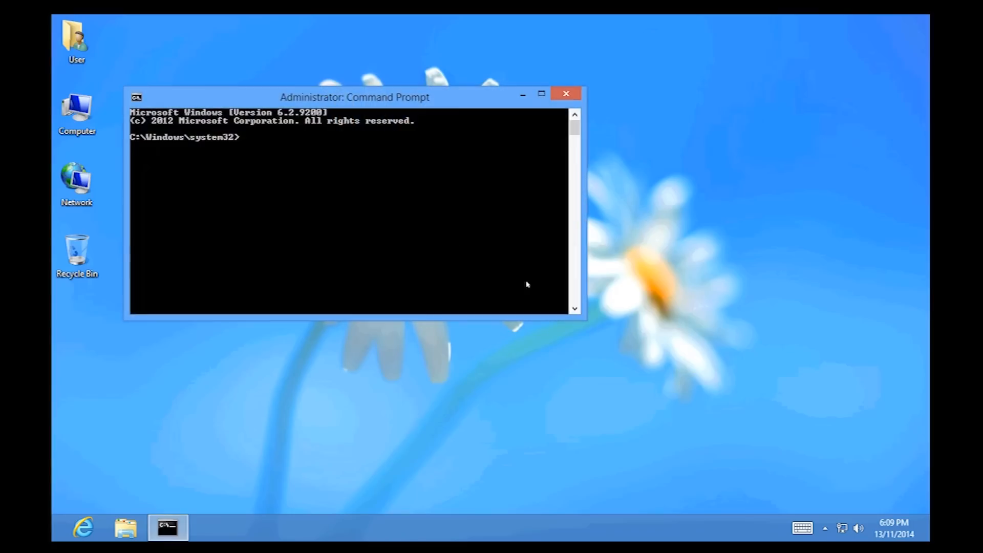
{"action": "type", "text": "n"}
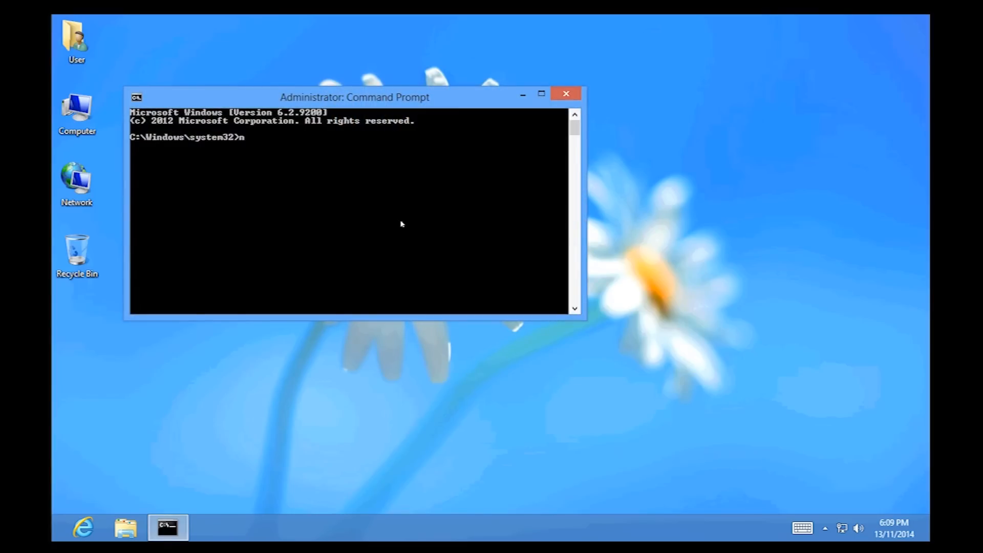
{"action": "type", "text": "net user"}
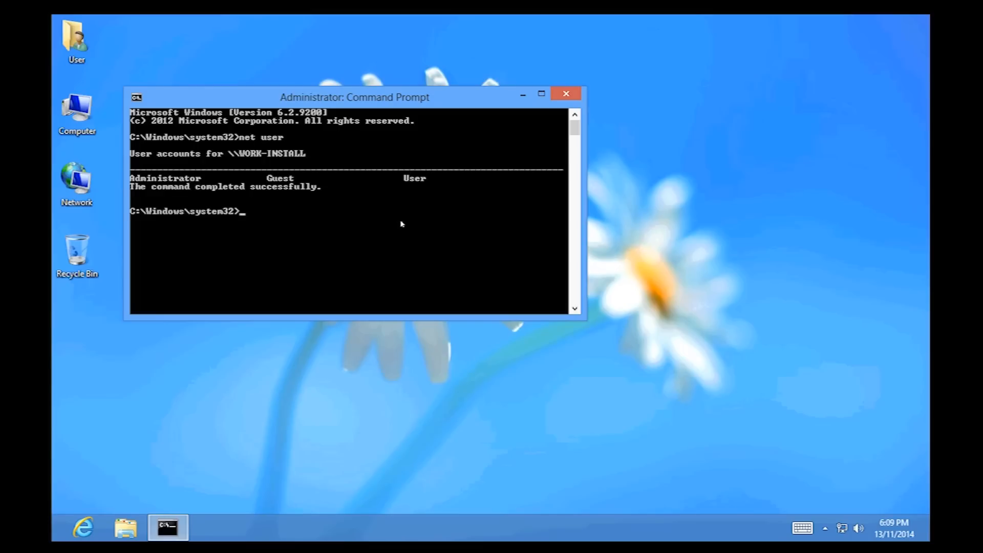
{"action": "type", "text": "net user A"}
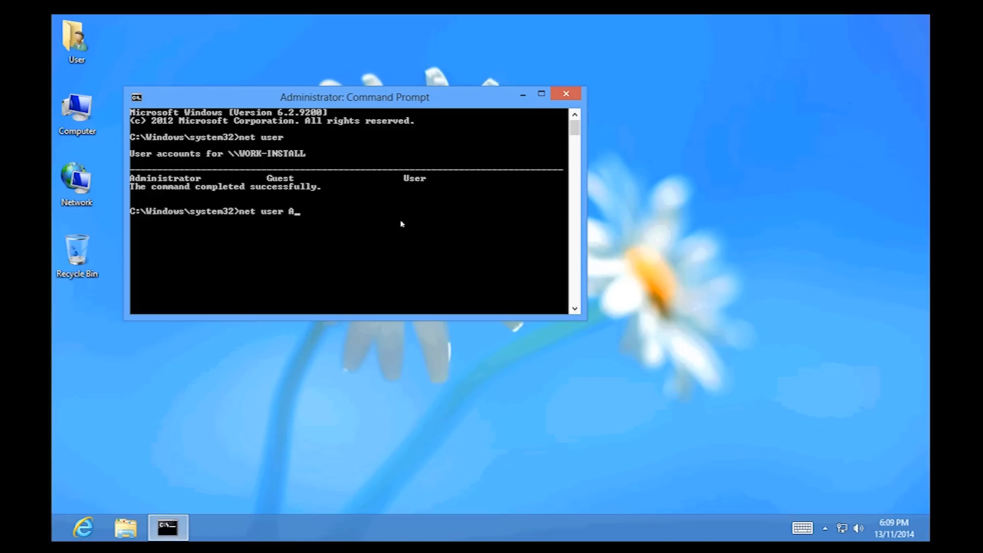
{"action": "type", "text": "dministra"}
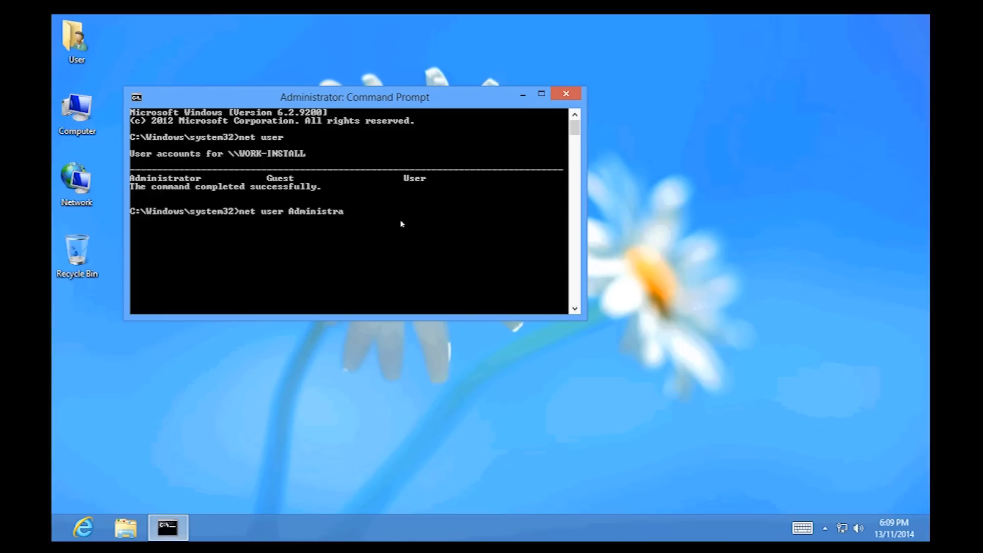
{"action": "type", "text": "tor"}
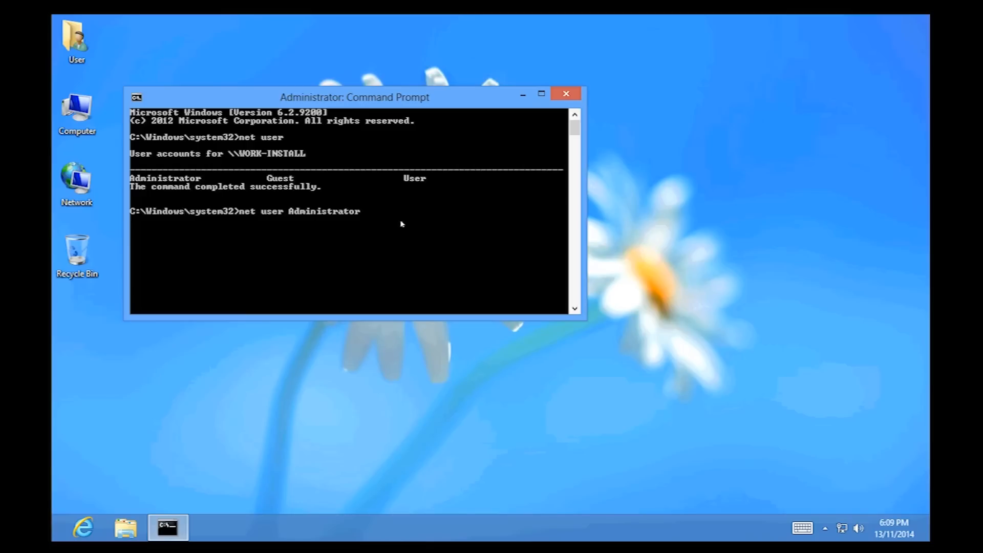
{"action": "type", "text": "/active"}
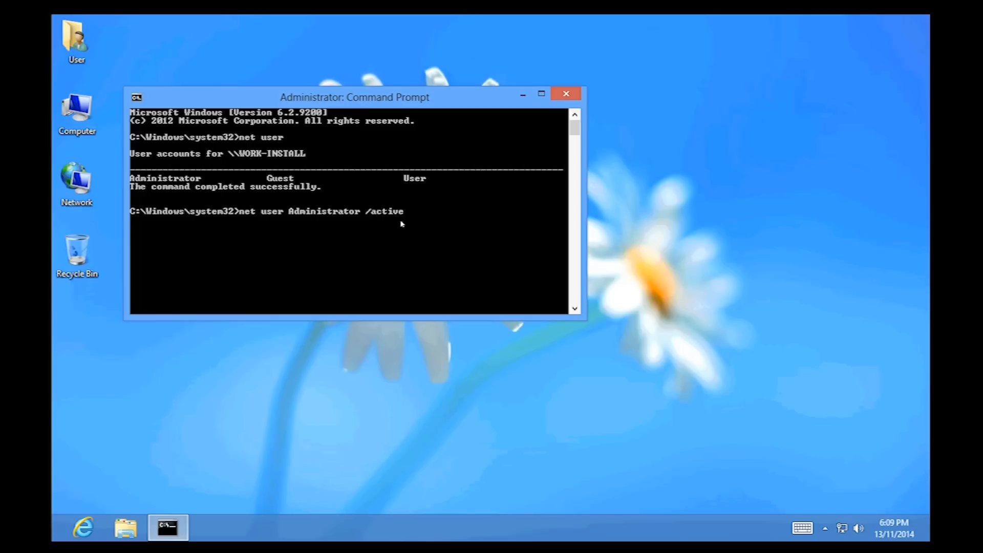
{"action": "type", "text": ":no"}
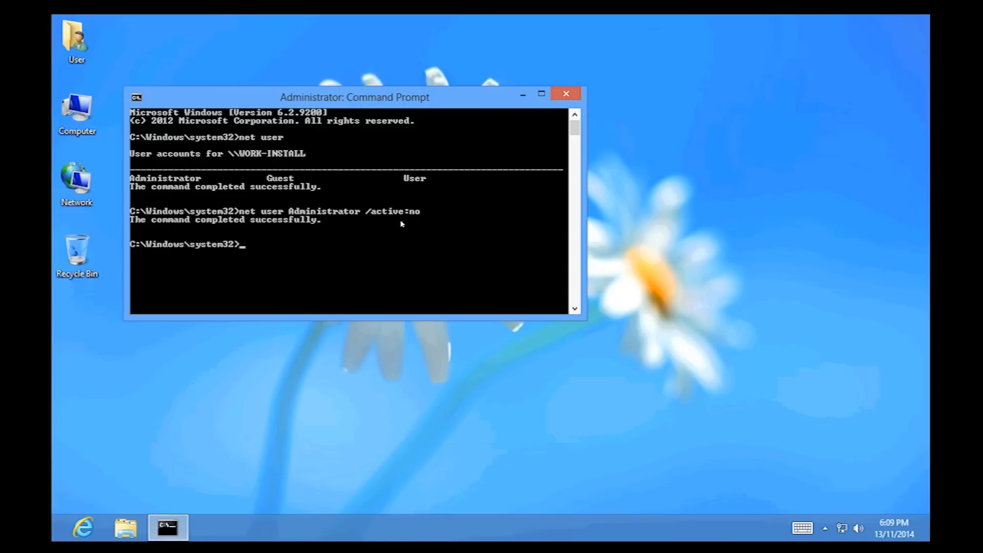
{"action": "type", "text": "net user"}
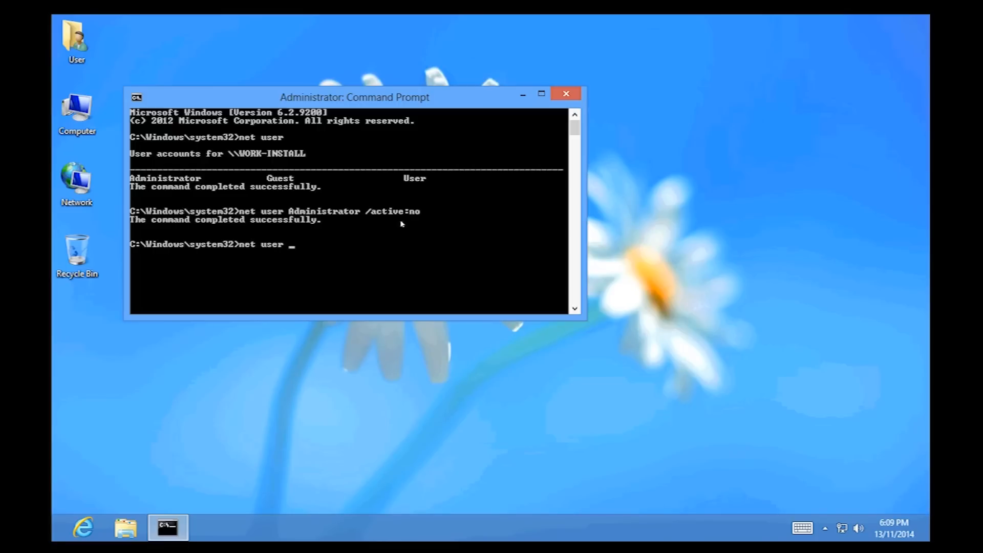
Run net user administrator to verify the details show Account active: No
{"action": "type", "text": "administror"}
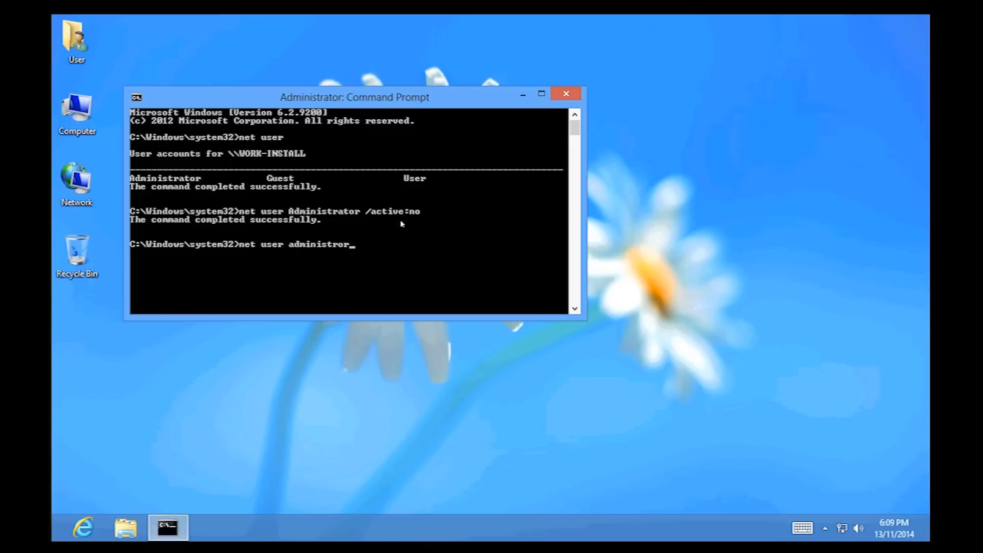
{"action": "key", "text": "Backspace"}
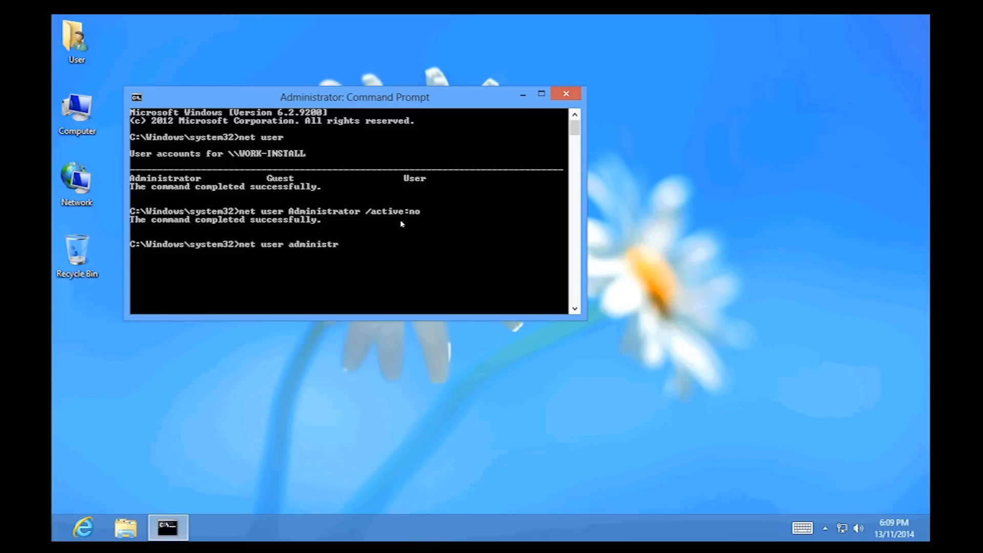
{"action": "type", "text": "a"}
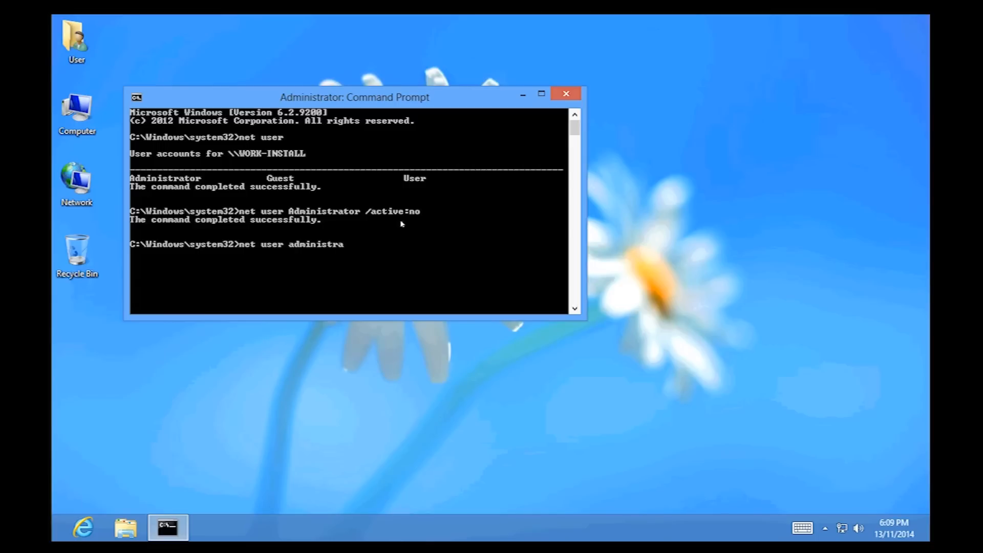
{"action": "type", "text": "tor"}
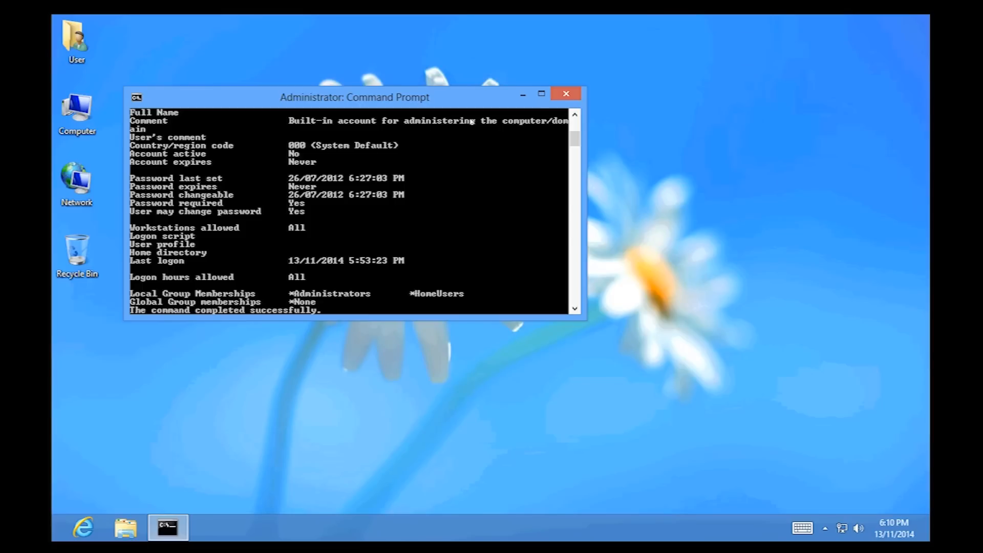
Sign out from the Start screen user menu and sign back in as User with its password
{"action": "left_click", "coordinate": [566, 94]}
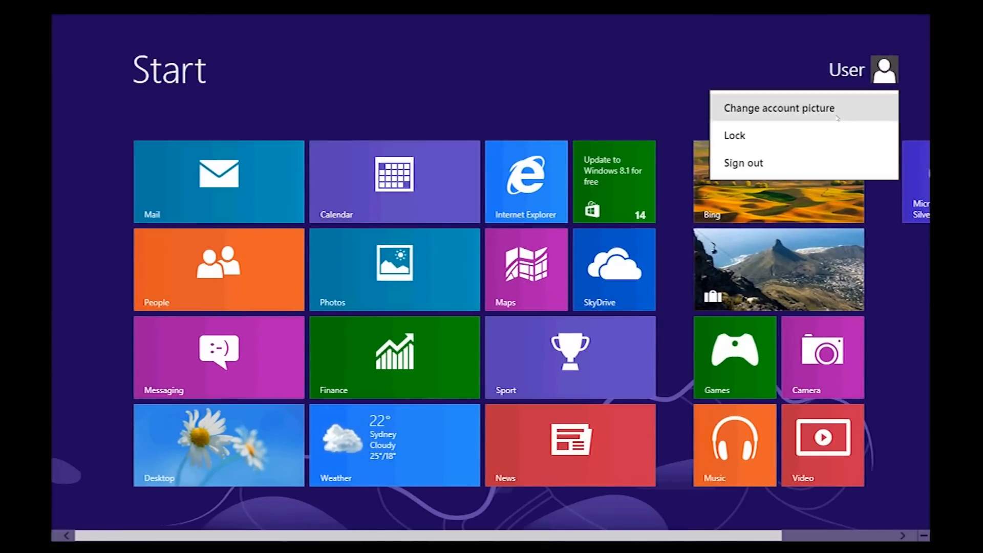
{"action": "left_click", "coordinate": [735, 135]}
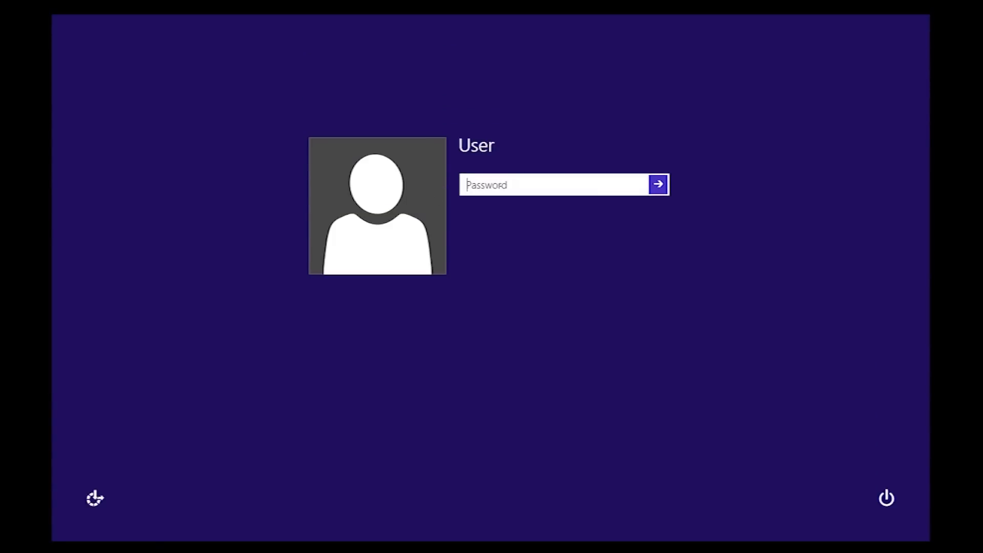
{"action": "left_click", "coordinate": [659, 184]}
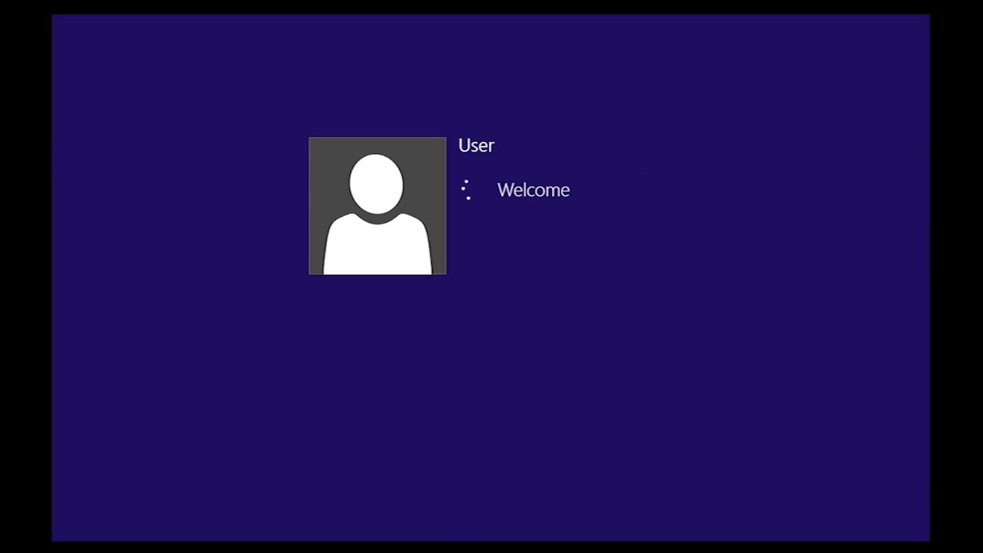